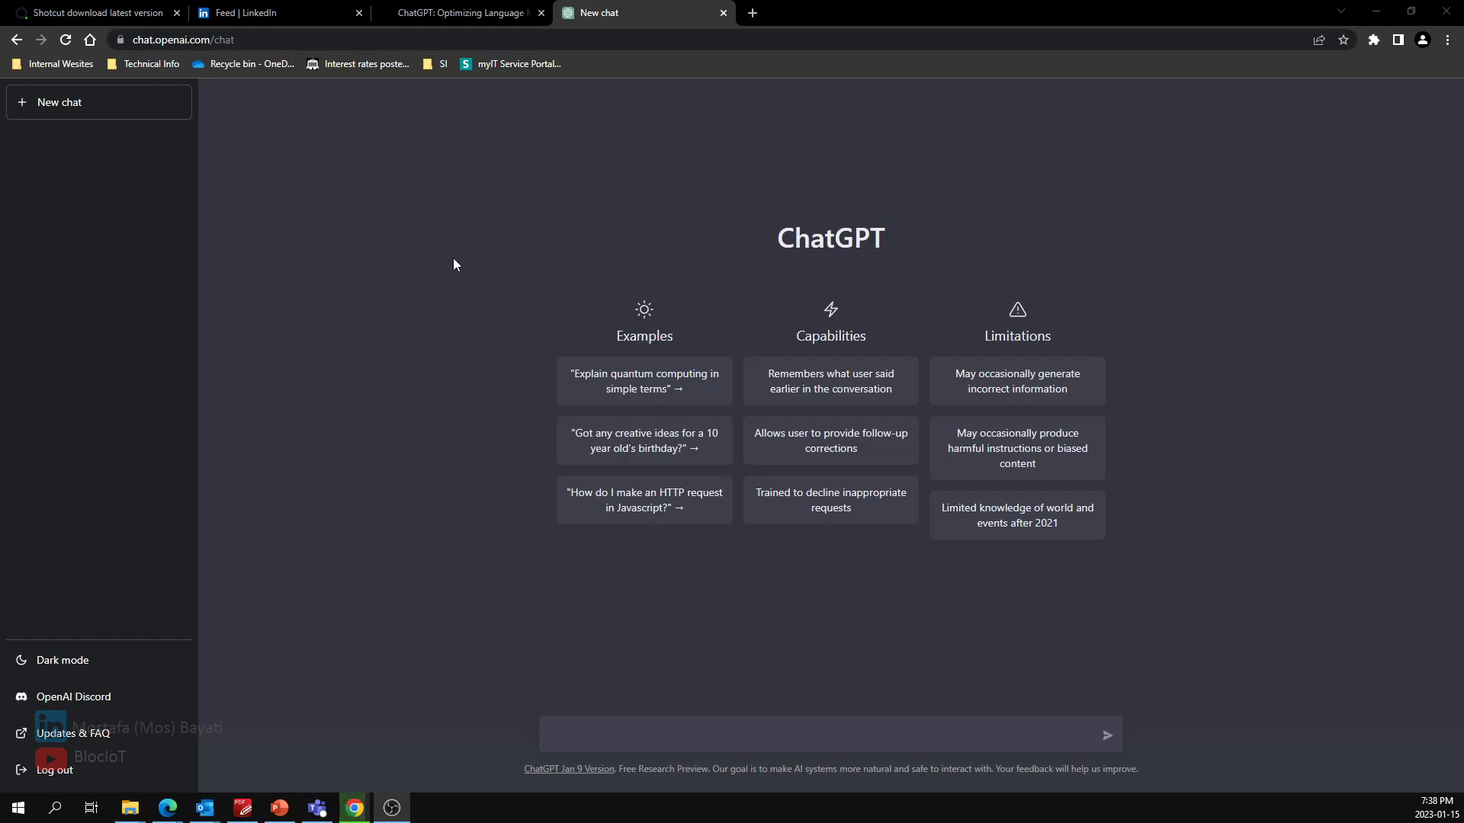
mouse_move(484, 295)
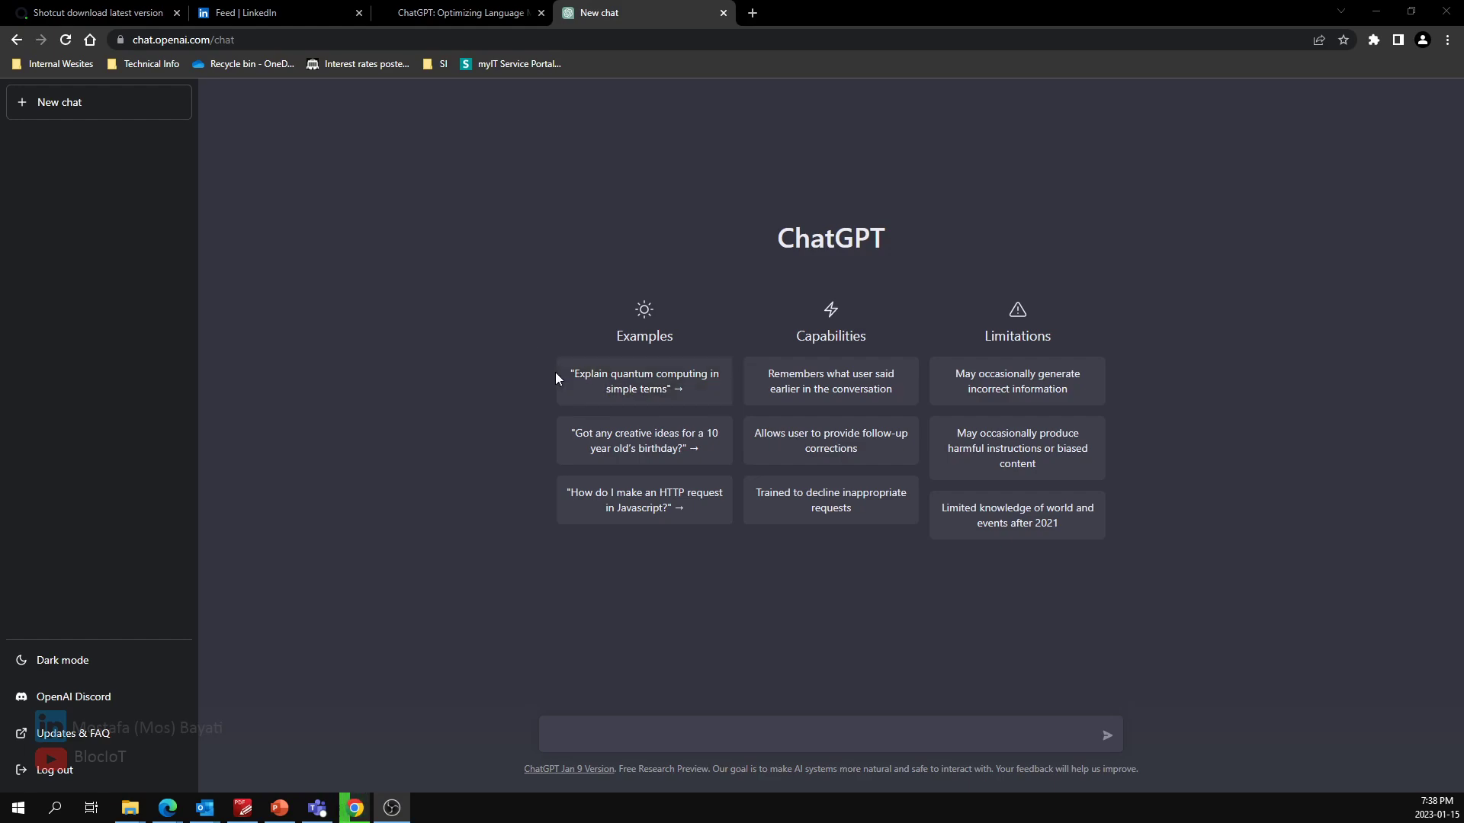
mouse_move(484, 365)
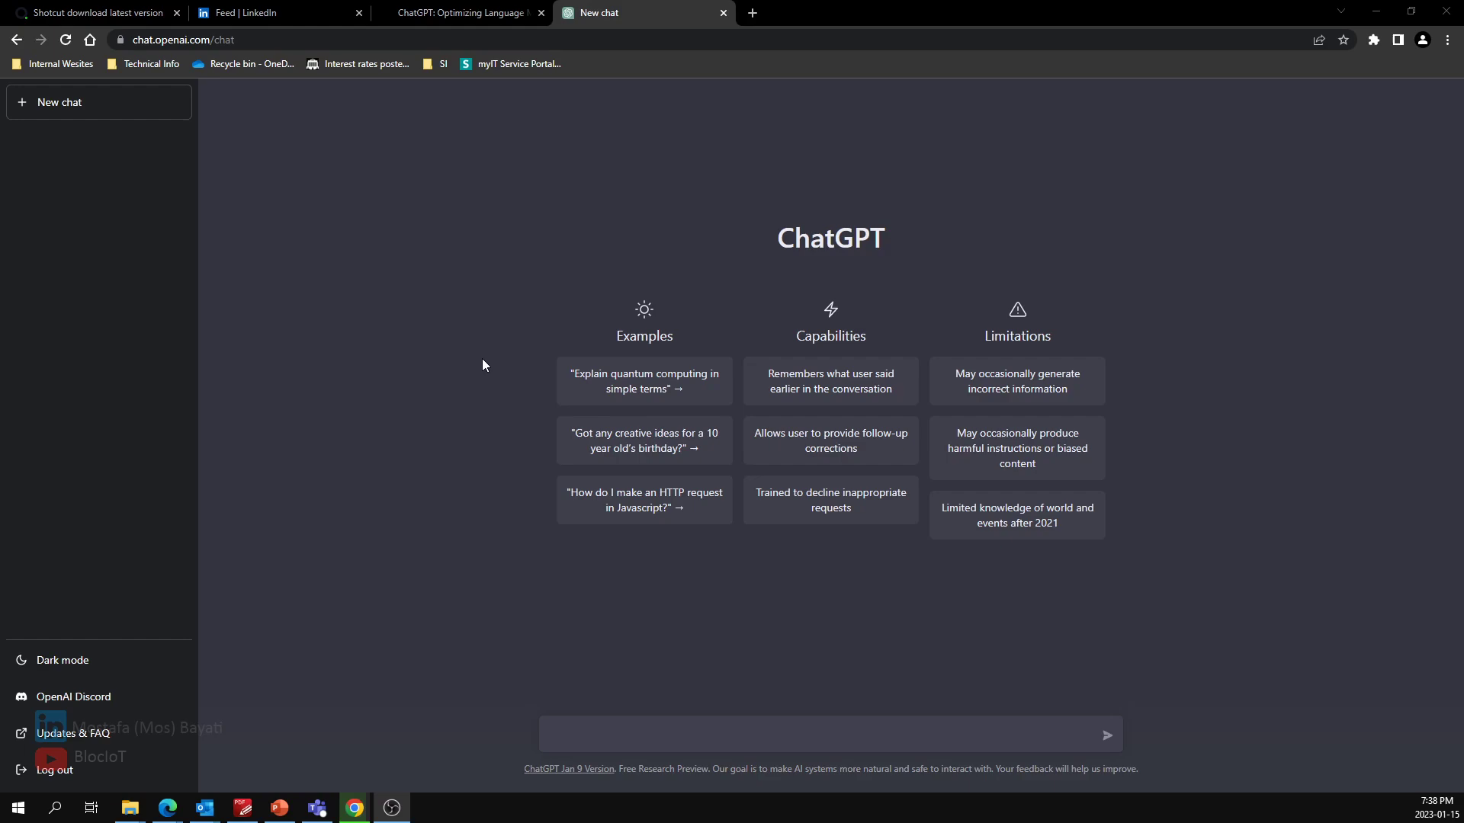
mouse_move(379, 311)
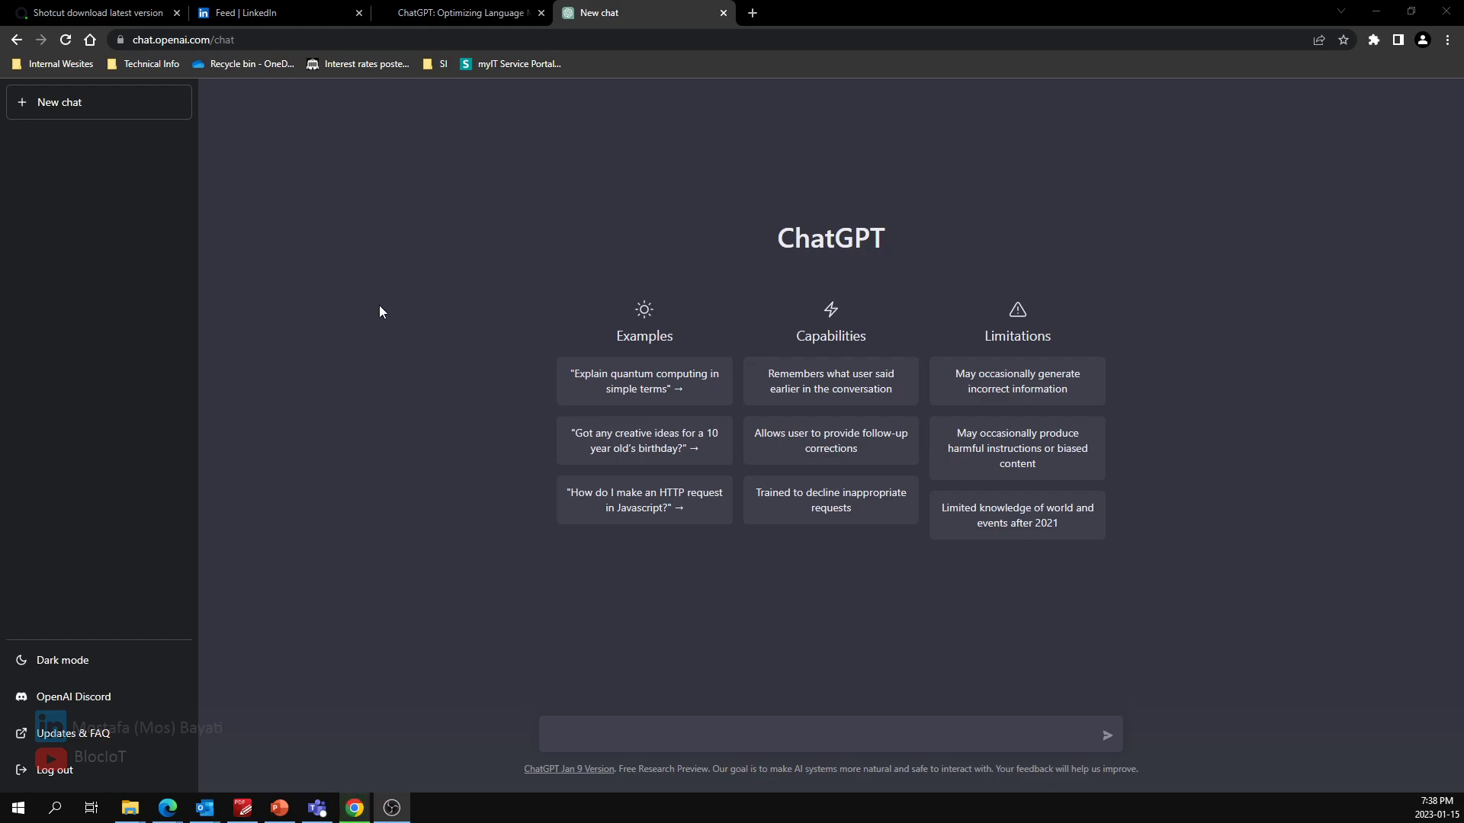
mouse_move(500, 418)
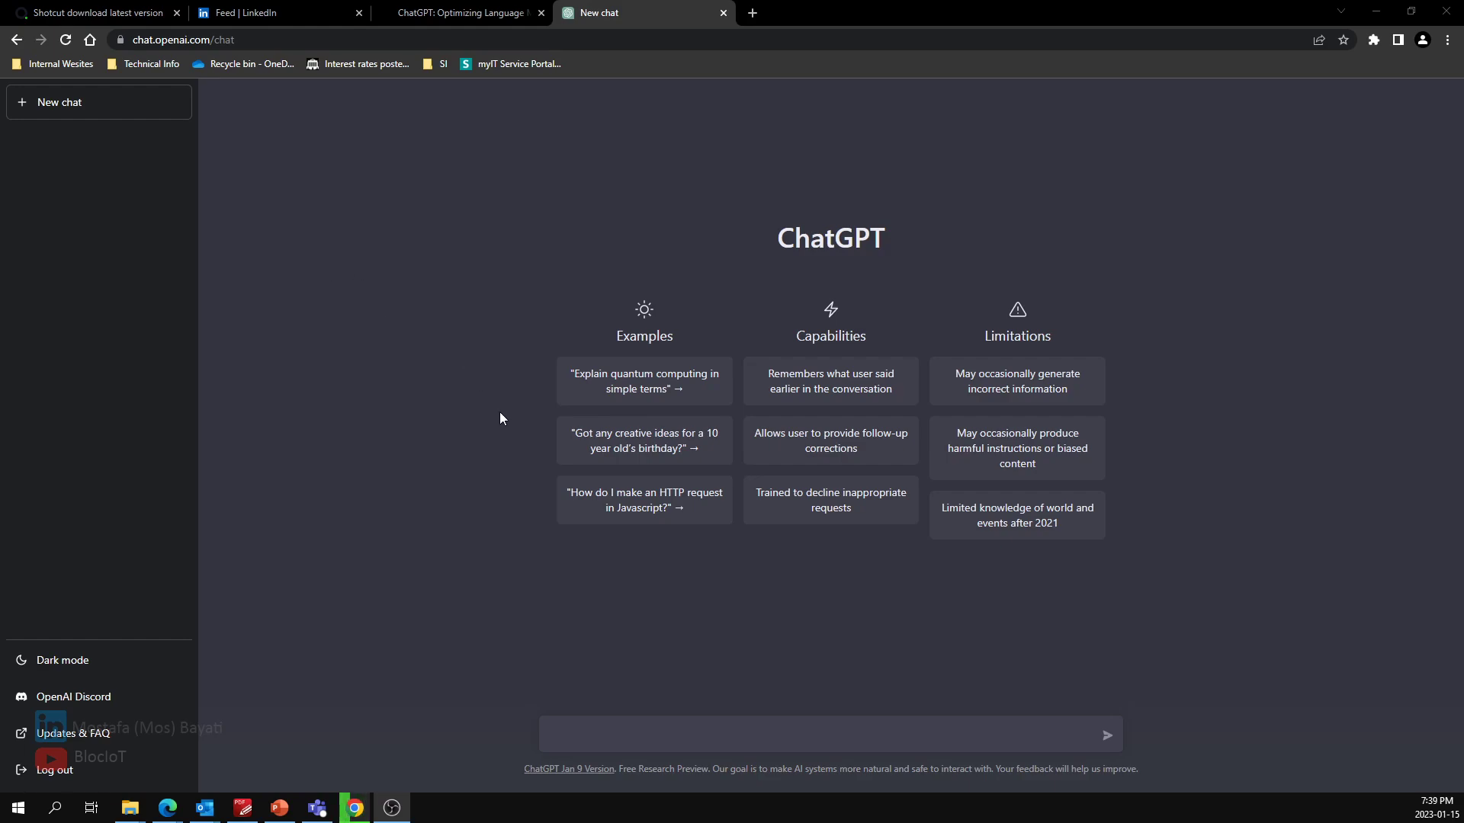
mouse_move(628, 522)
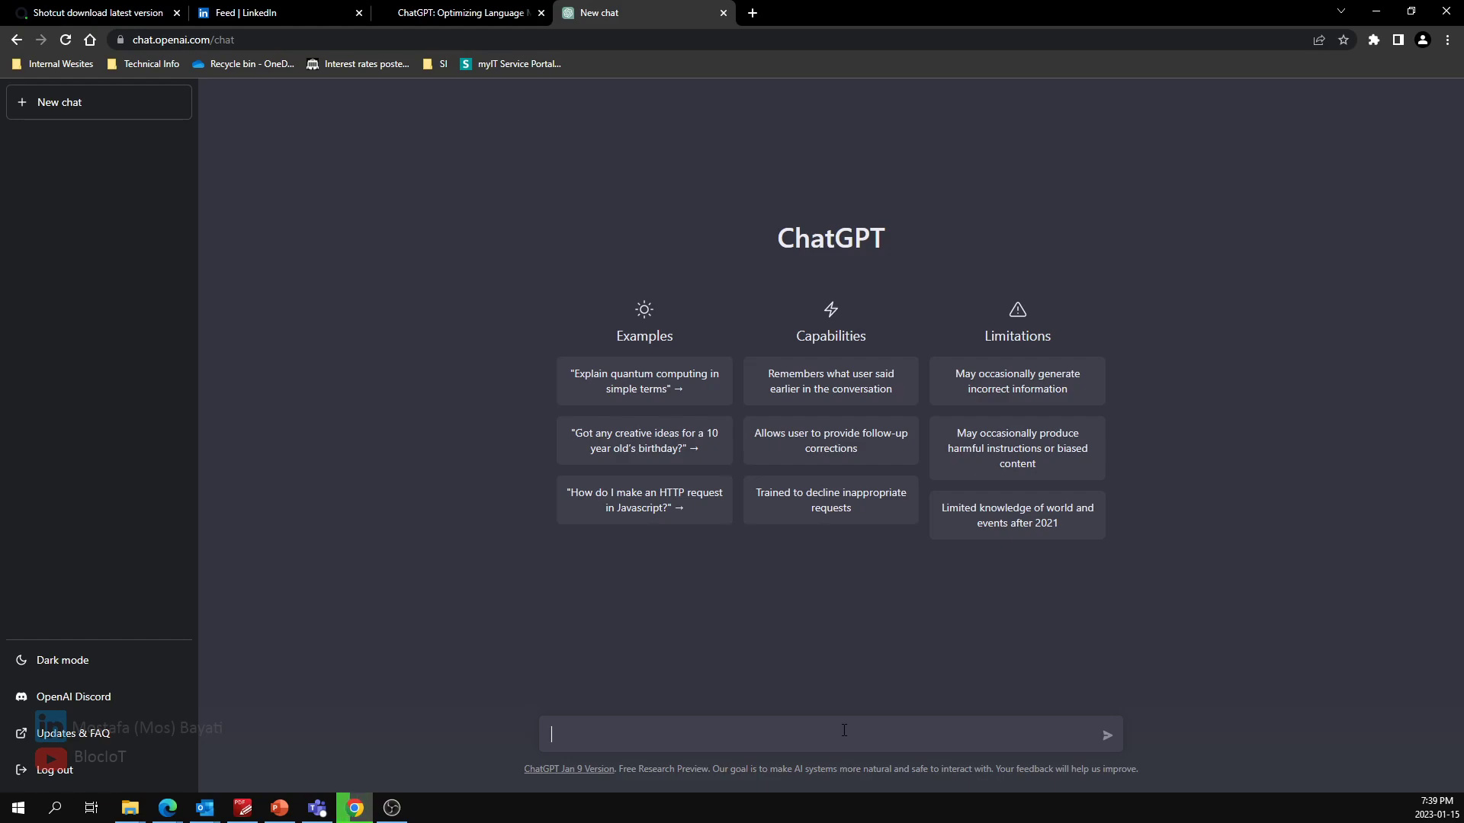
- Write the prompt asking for Python code that converts speech to text and prints it on the terminal
text(Write a python code)
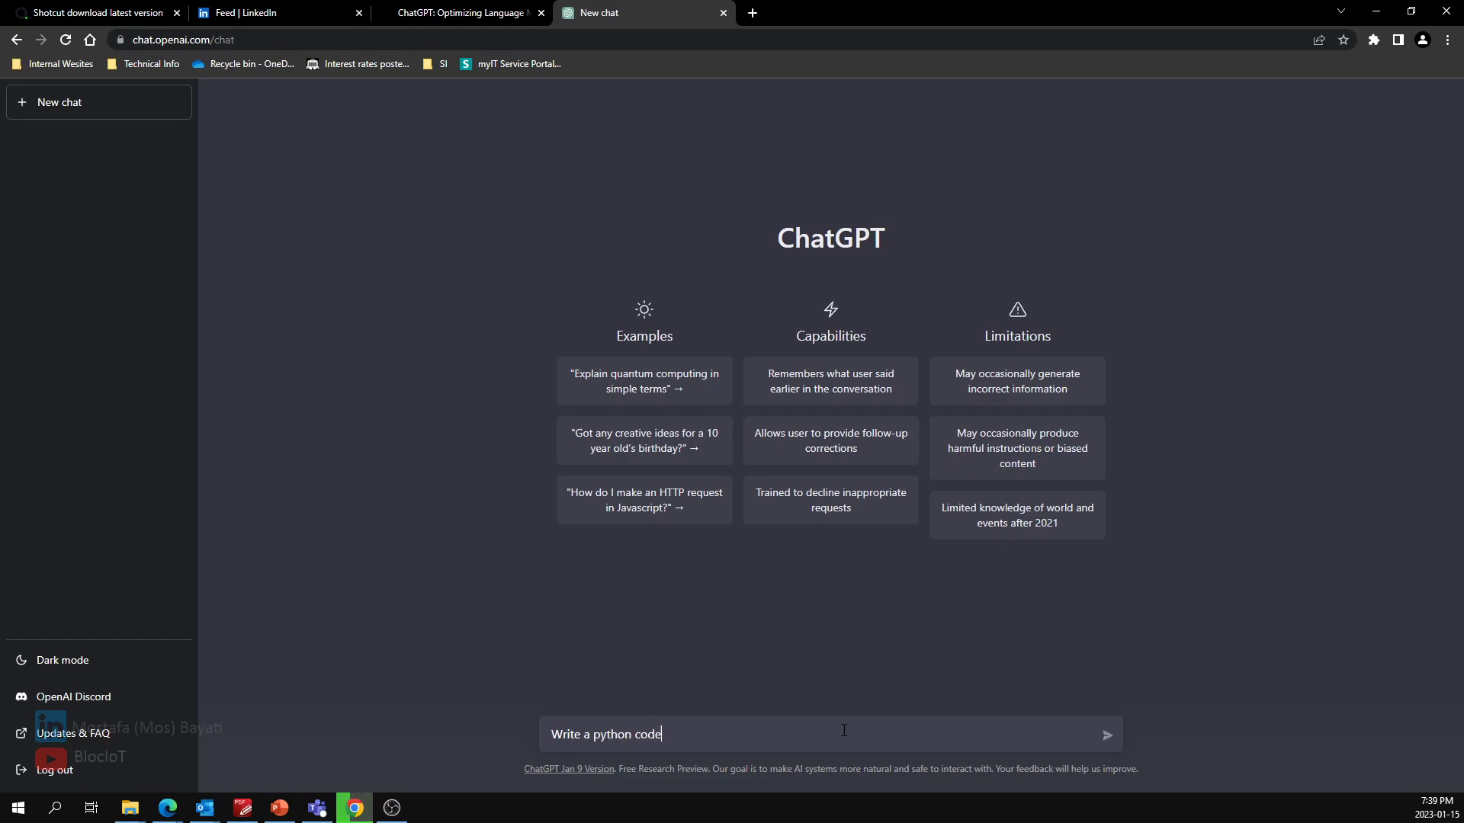
text(to co)
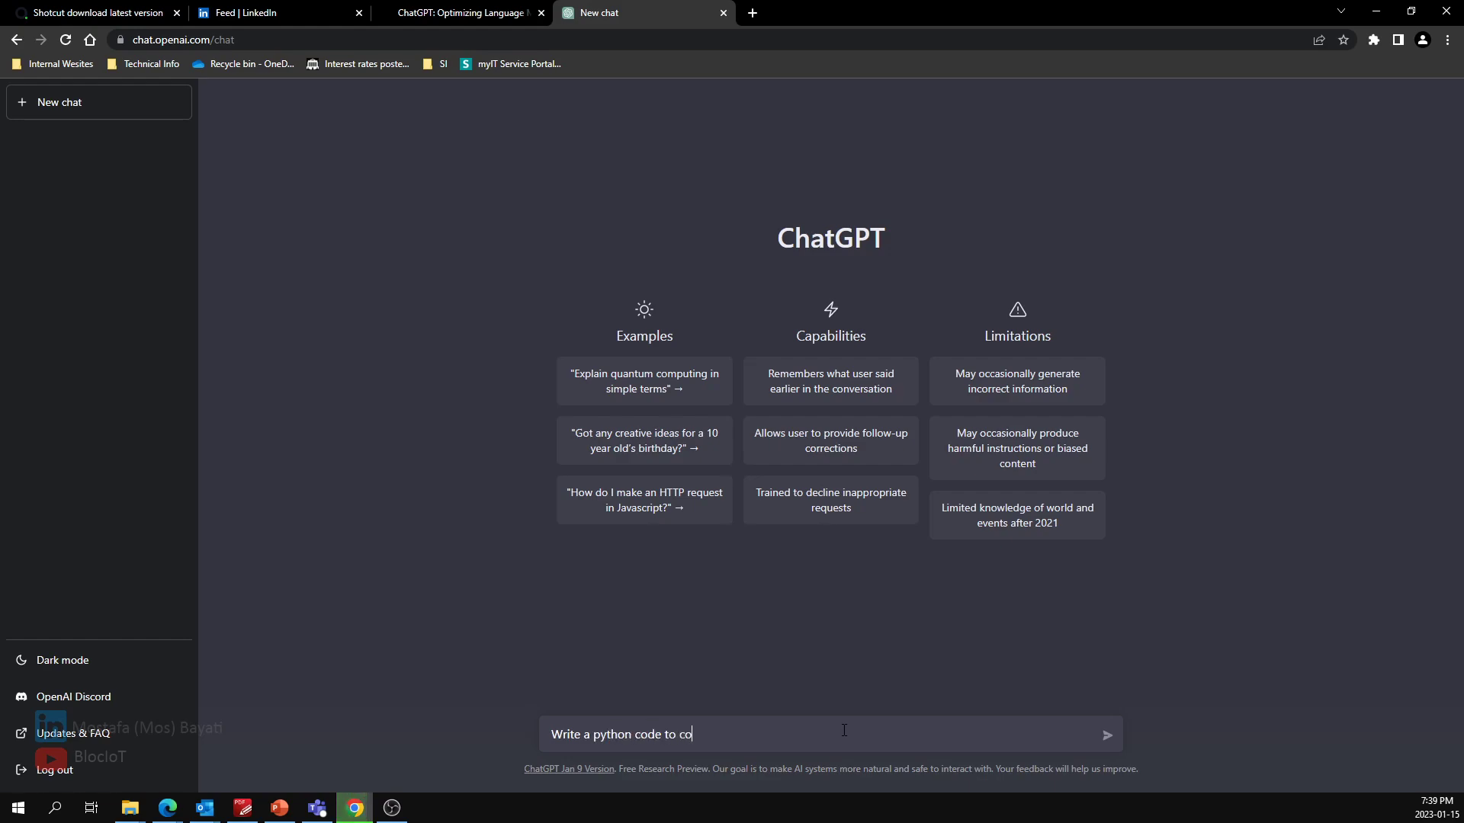
text(nvert speech to)
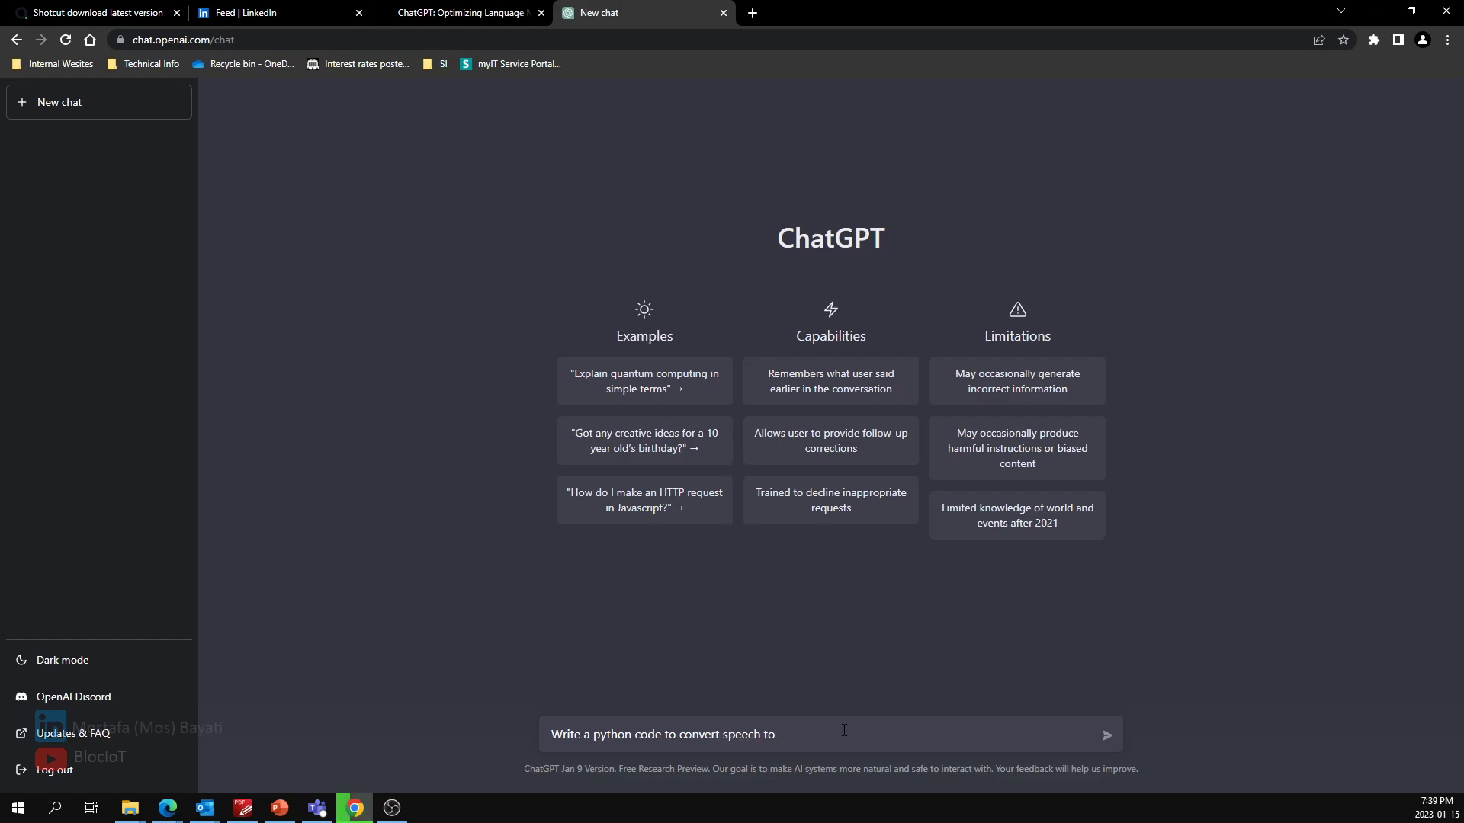
text(text and print the)
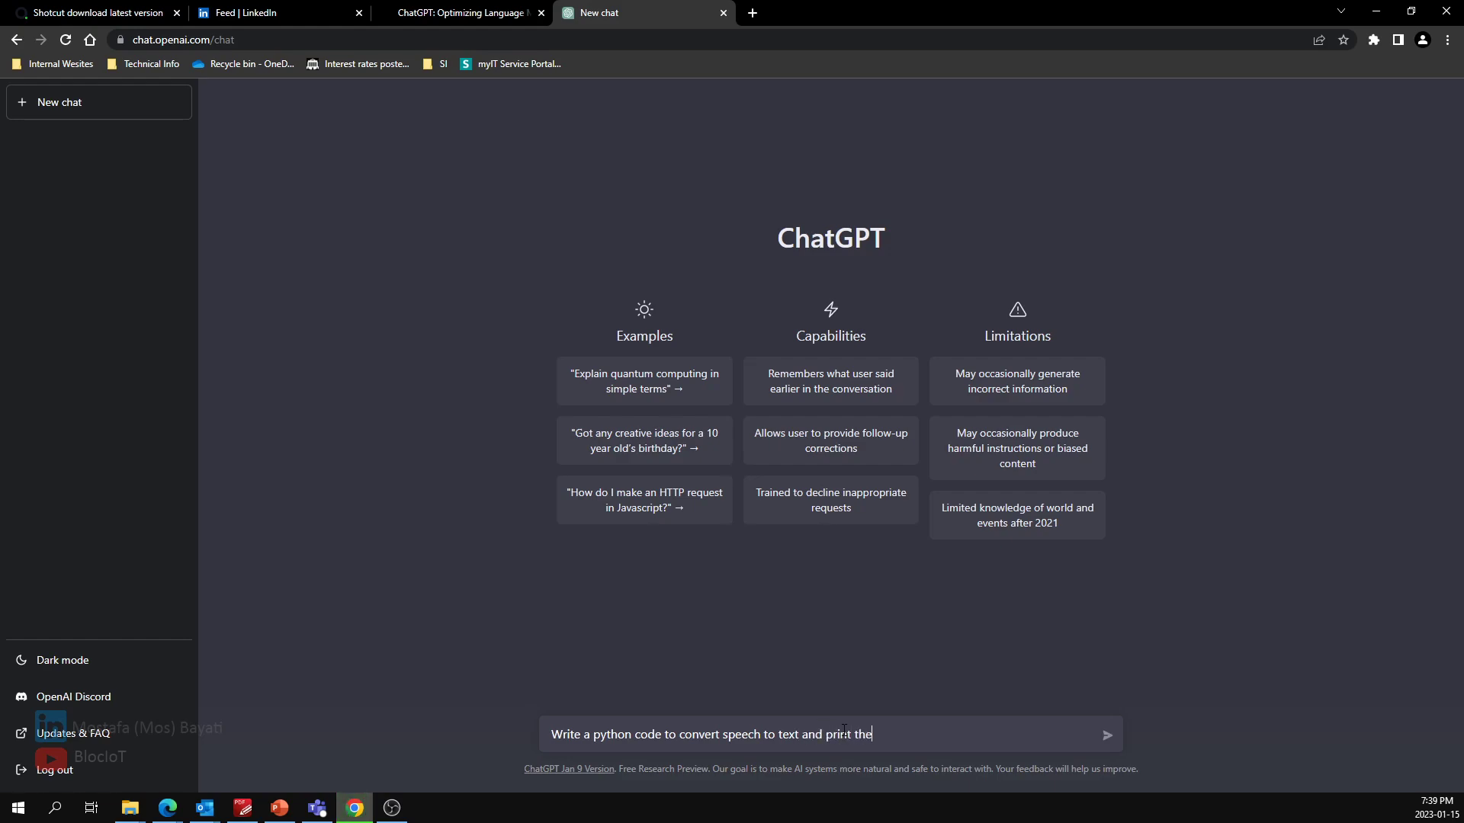
text(result on the t)
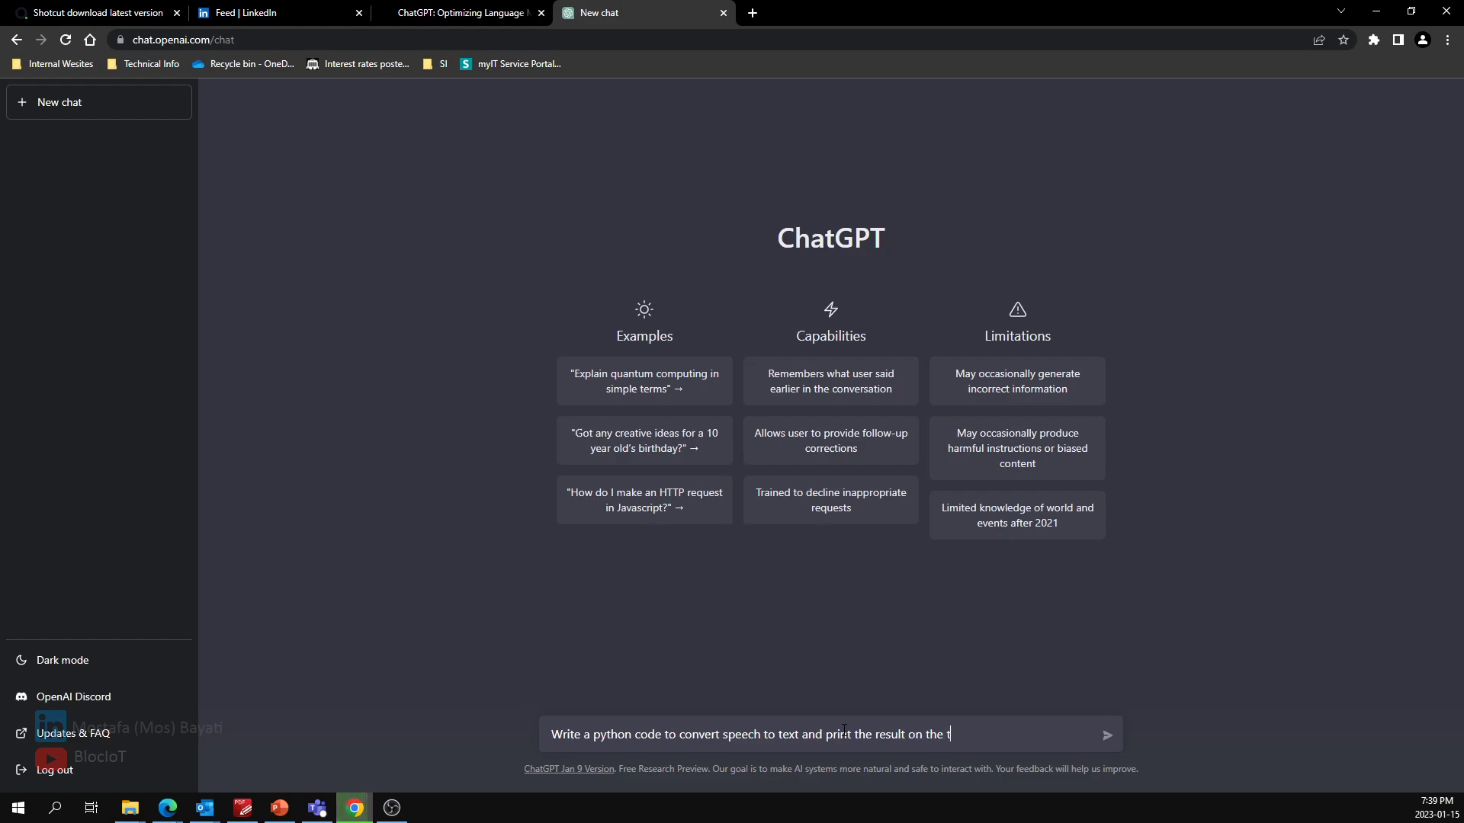
text(erminal)
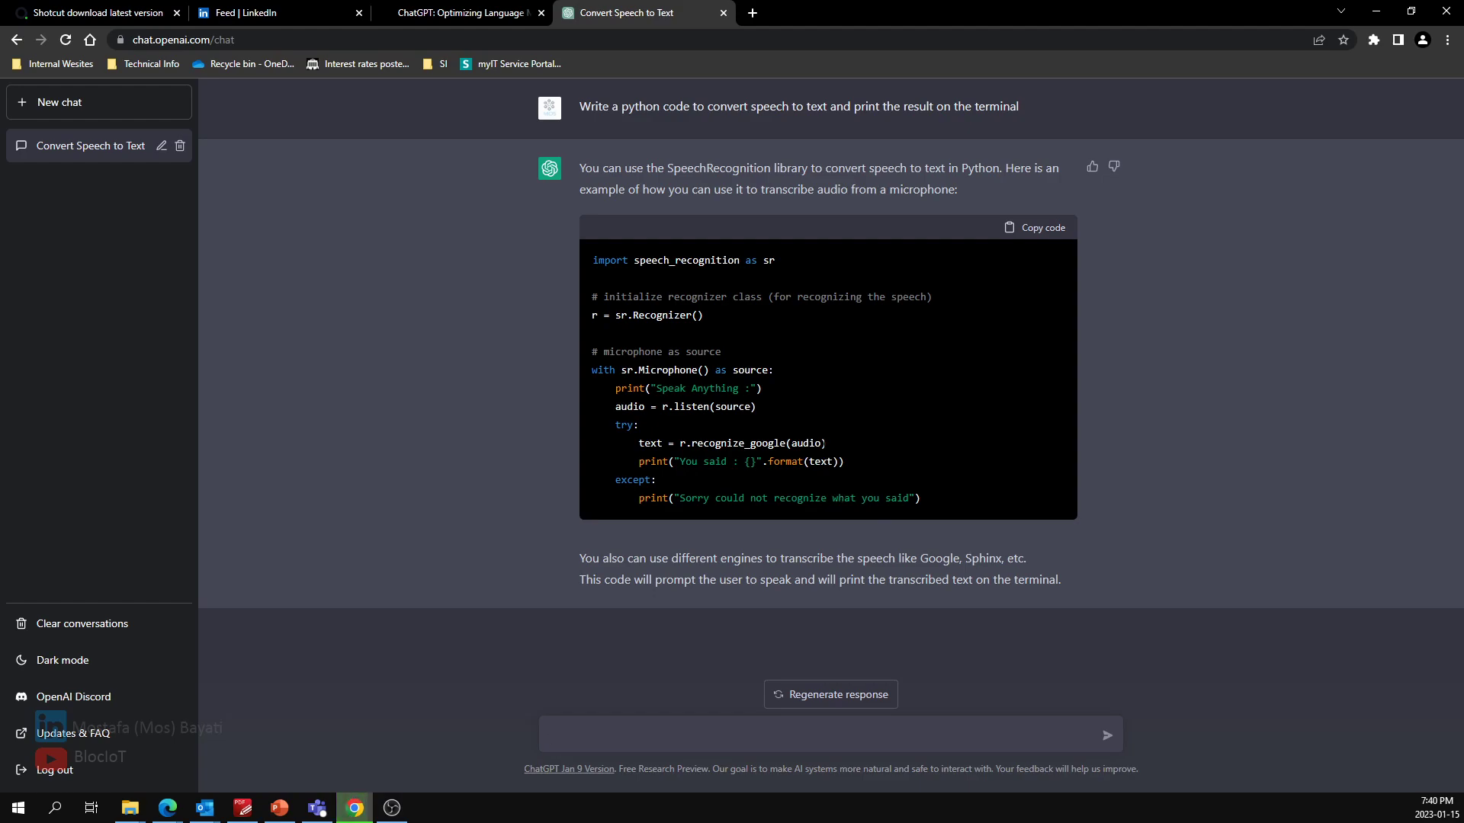
mouse_move(665, 340)
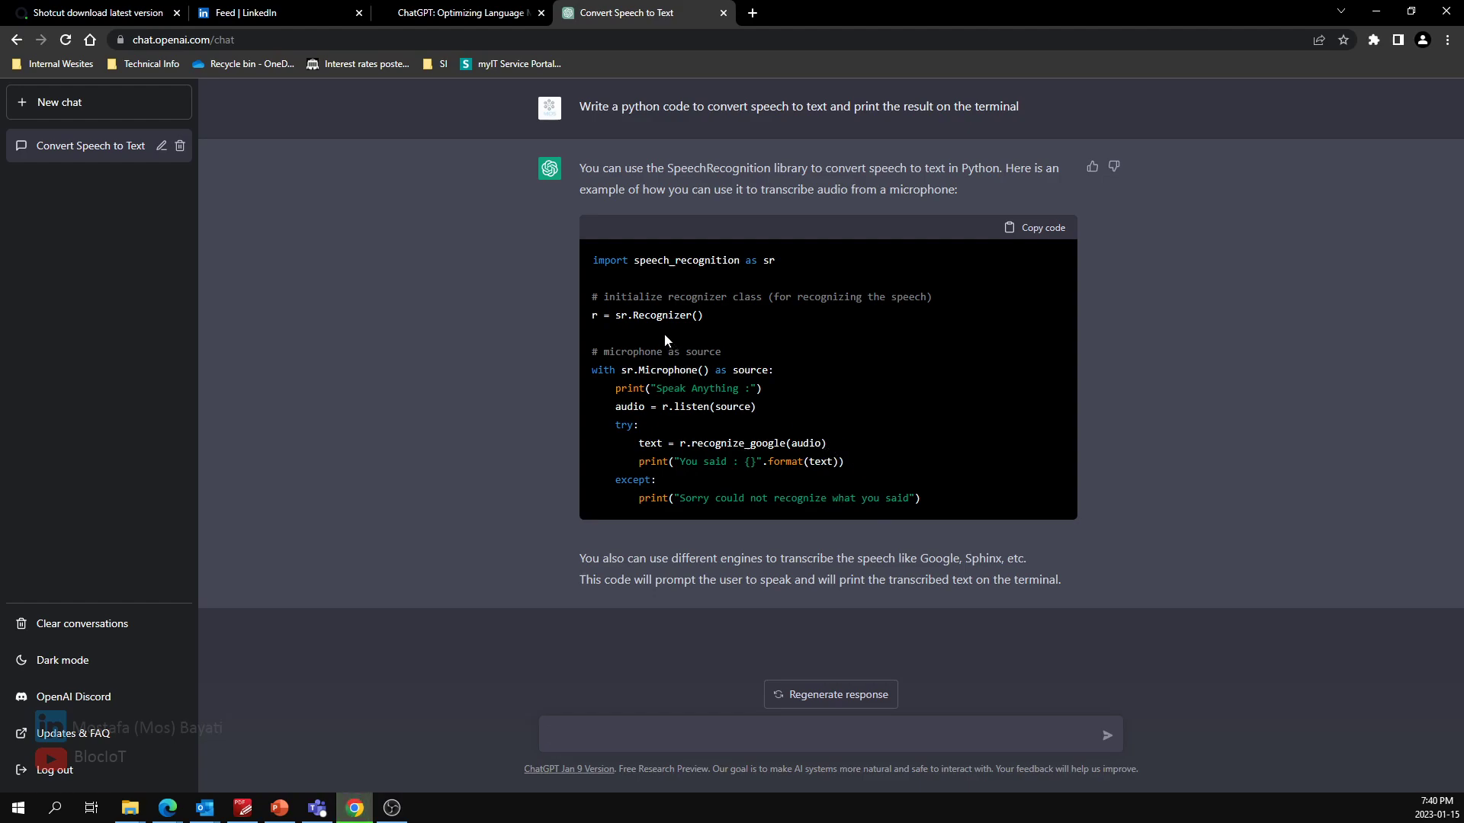
mouse_move(681, 329)
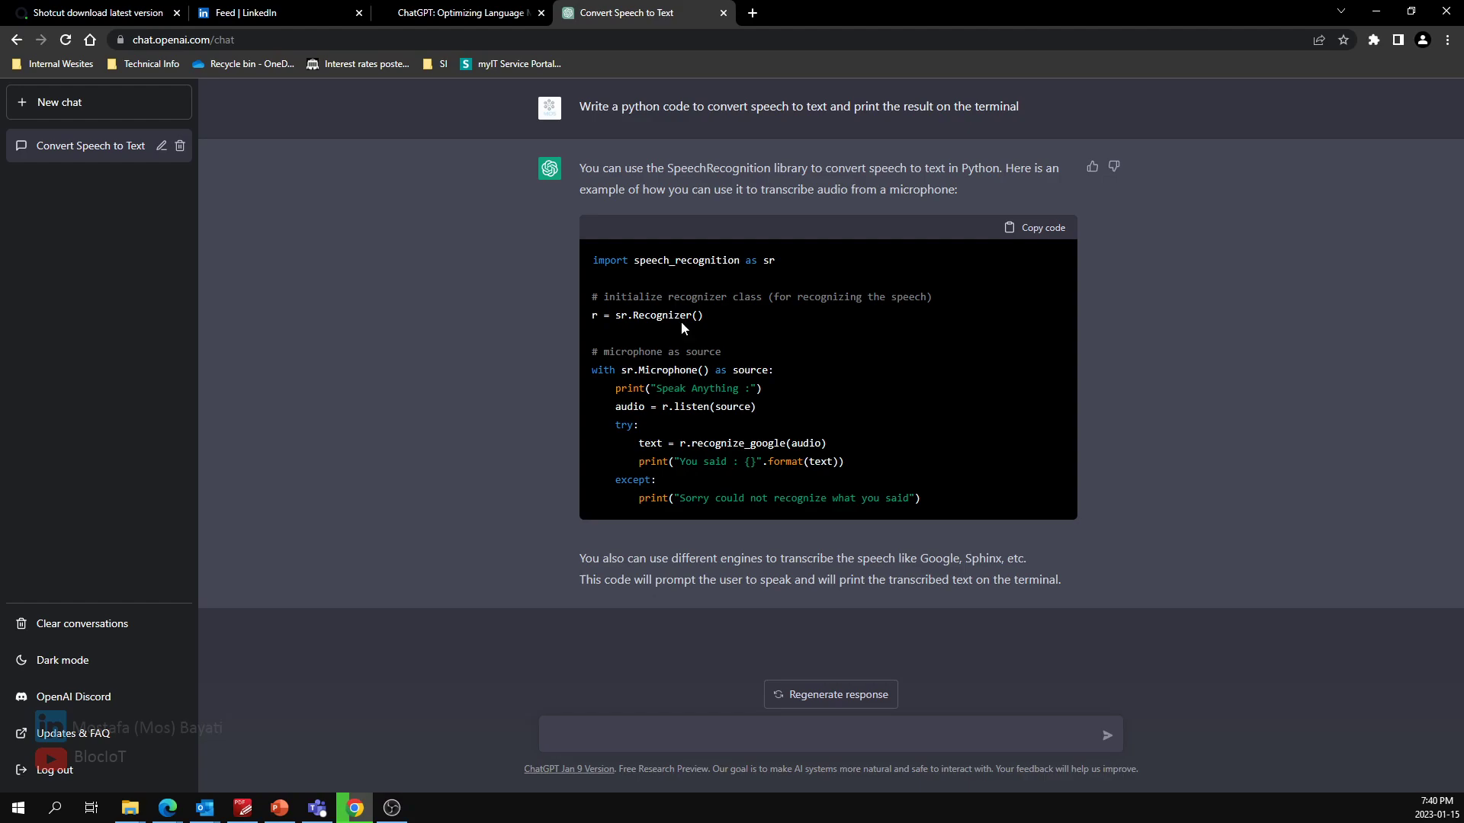
- Copy the generated SpeechRecognition code and start a Windows search for Sublime Text
click(822, 735)
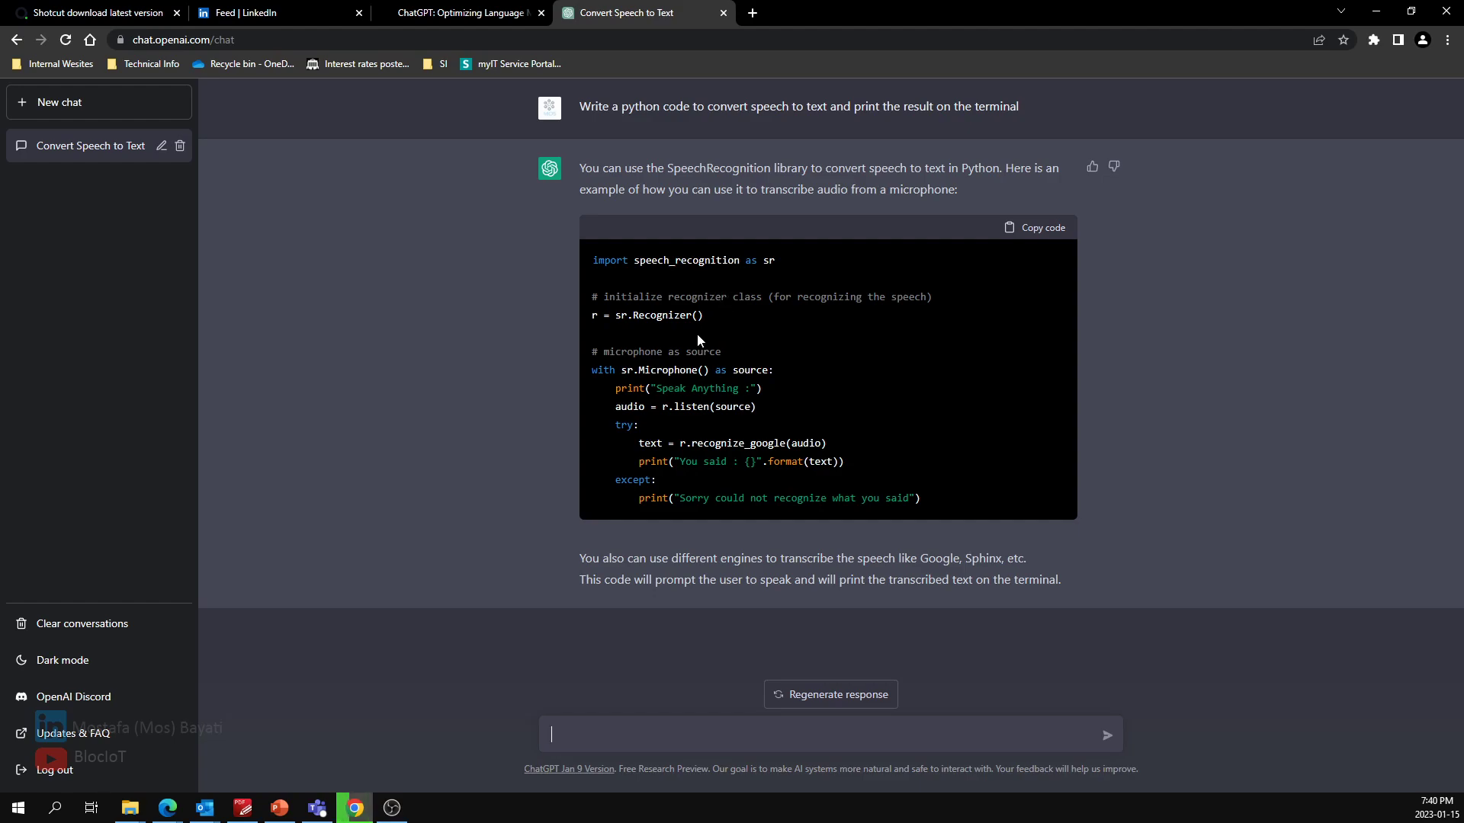
mouse_move(712, 386)
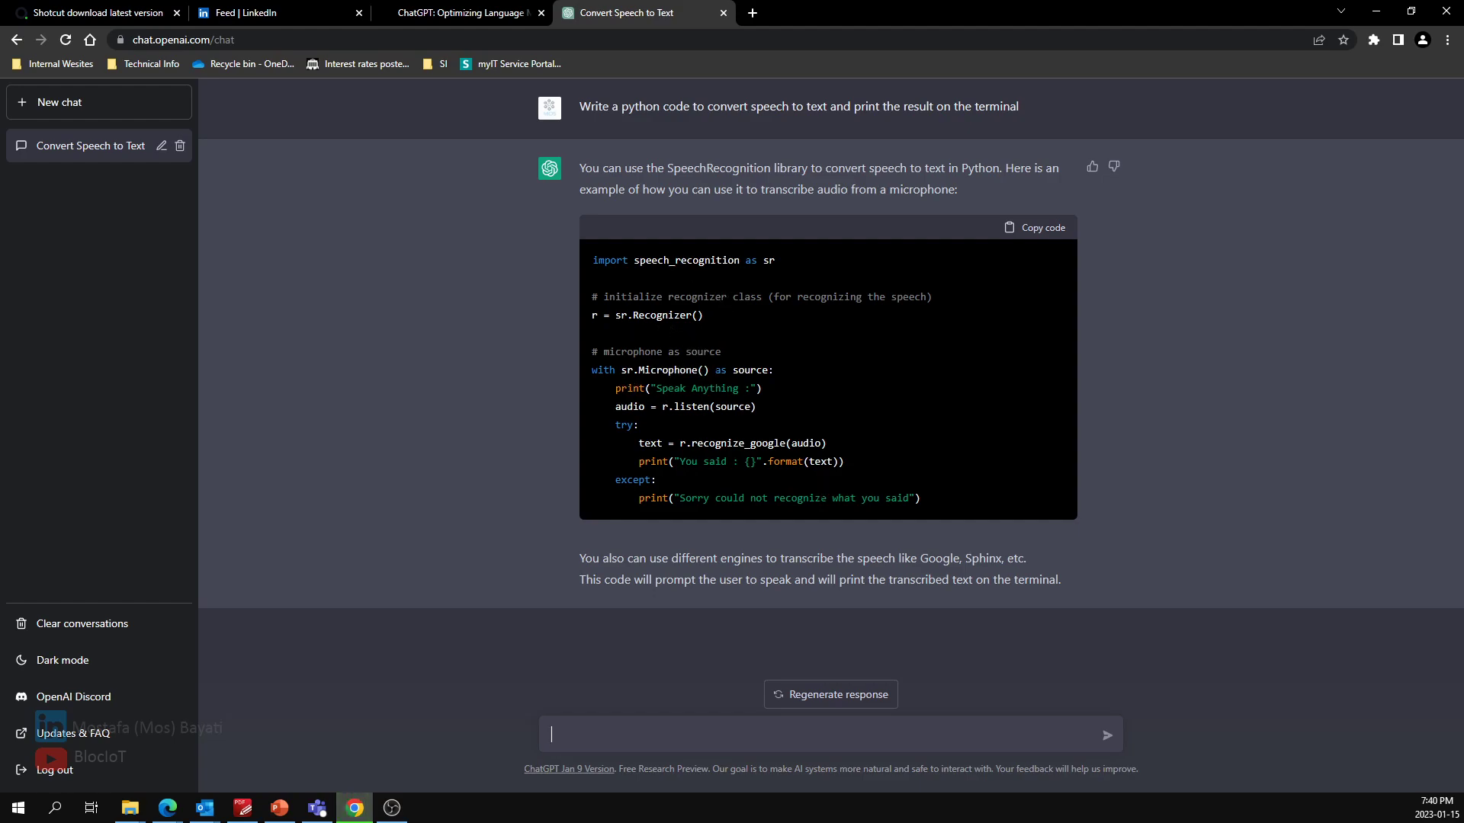
click(1034, 227)
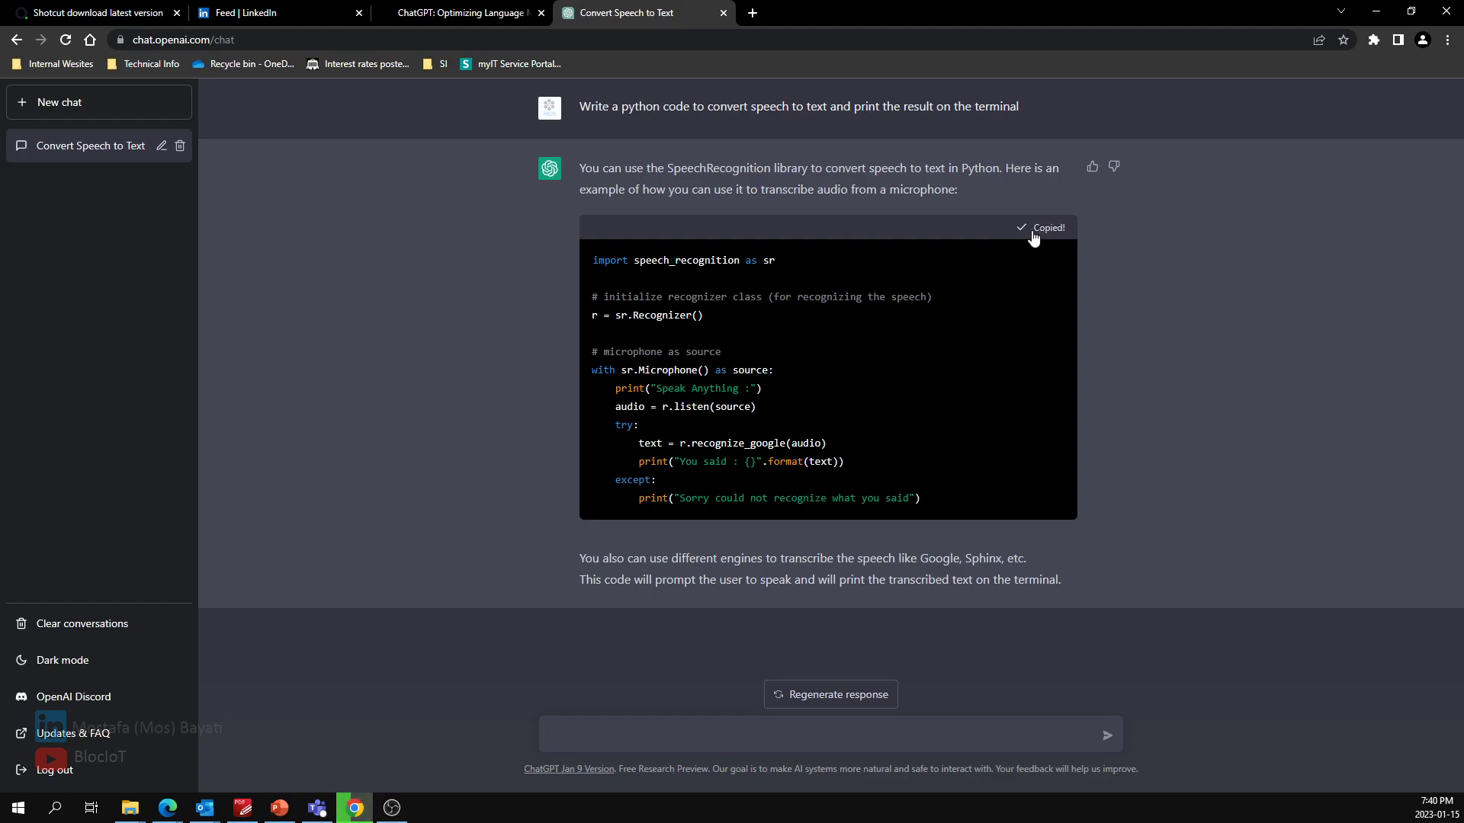
click(17, 808)
text(sub)
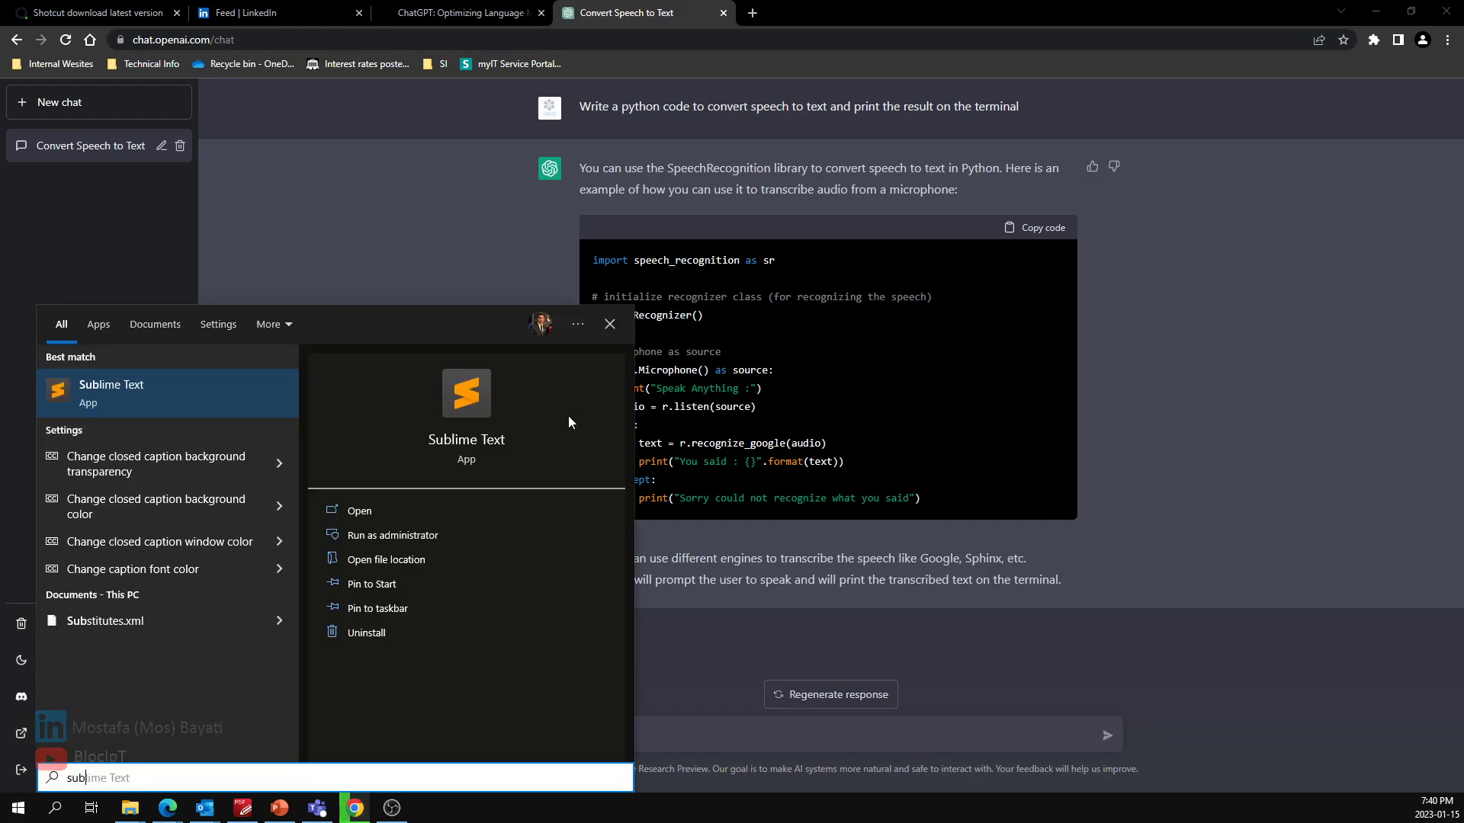
- Launch Sublime Text and create a new file holding the pasted speech-to-text code
click(358, 511)
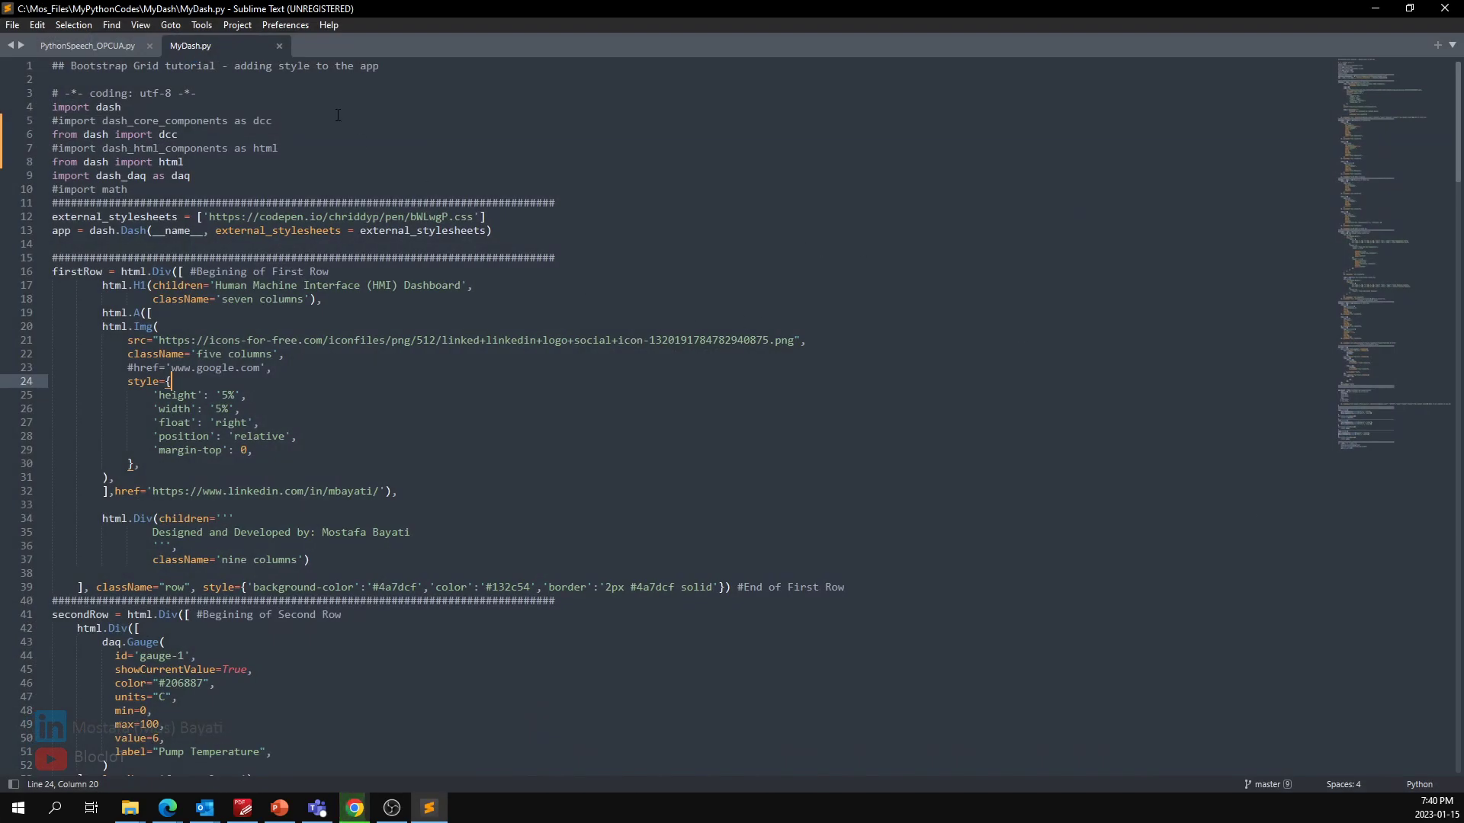
click(13, 25)
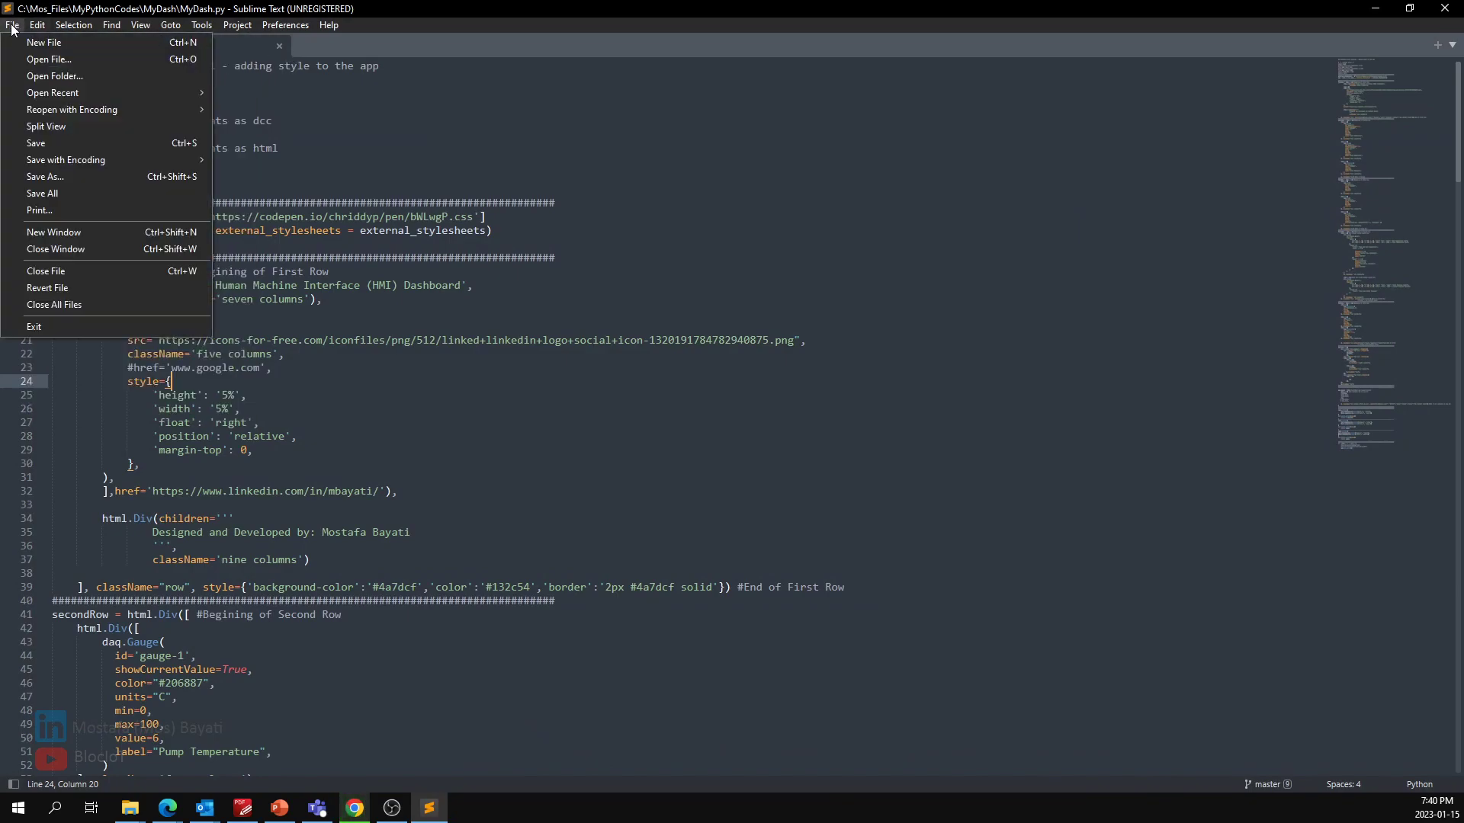
click(42, 43)
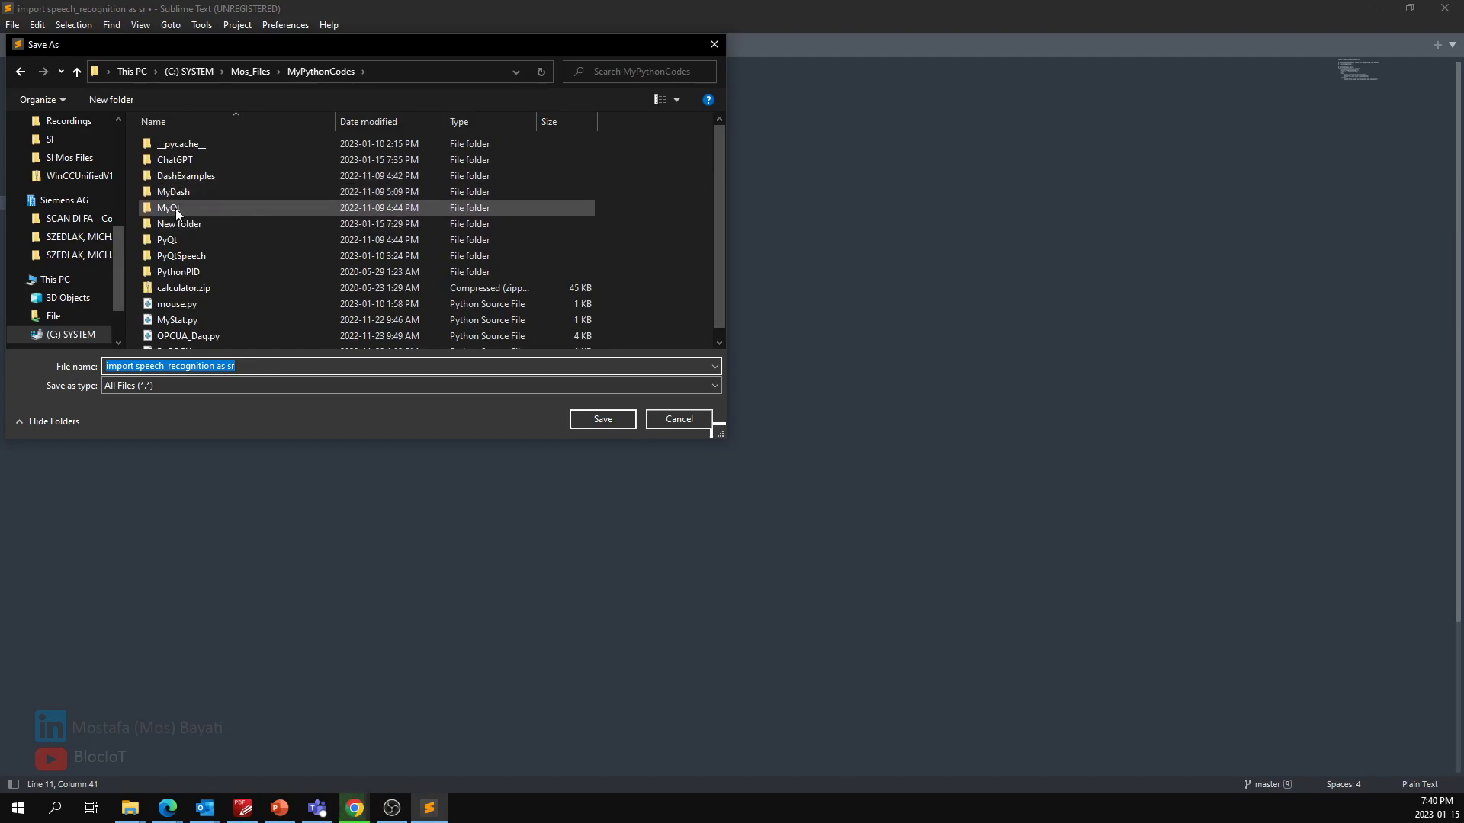
- Save the file as Speech.py inside the ChatGPT folder
double_click(175, 160)
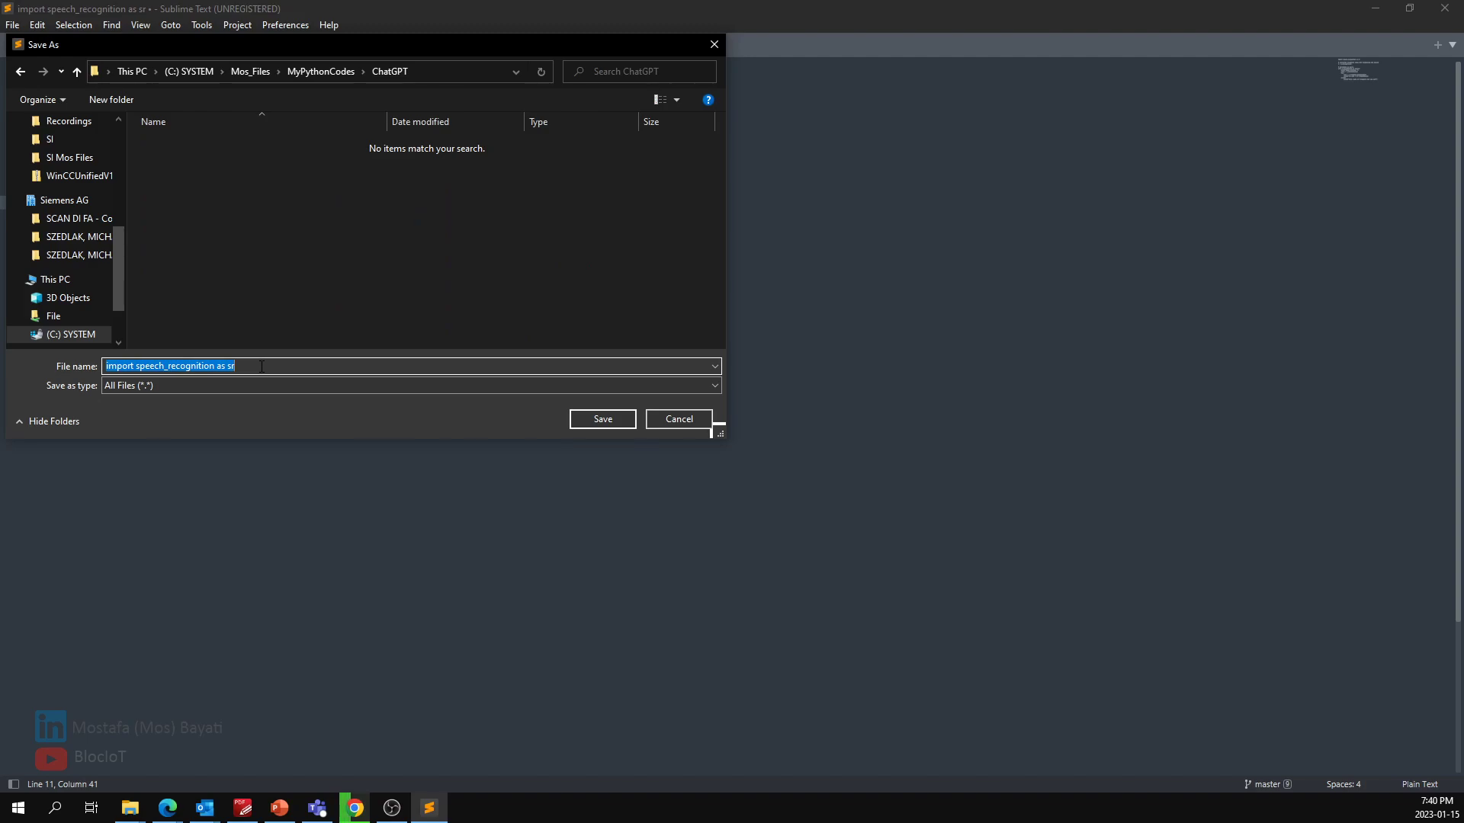
text(Speech.py)
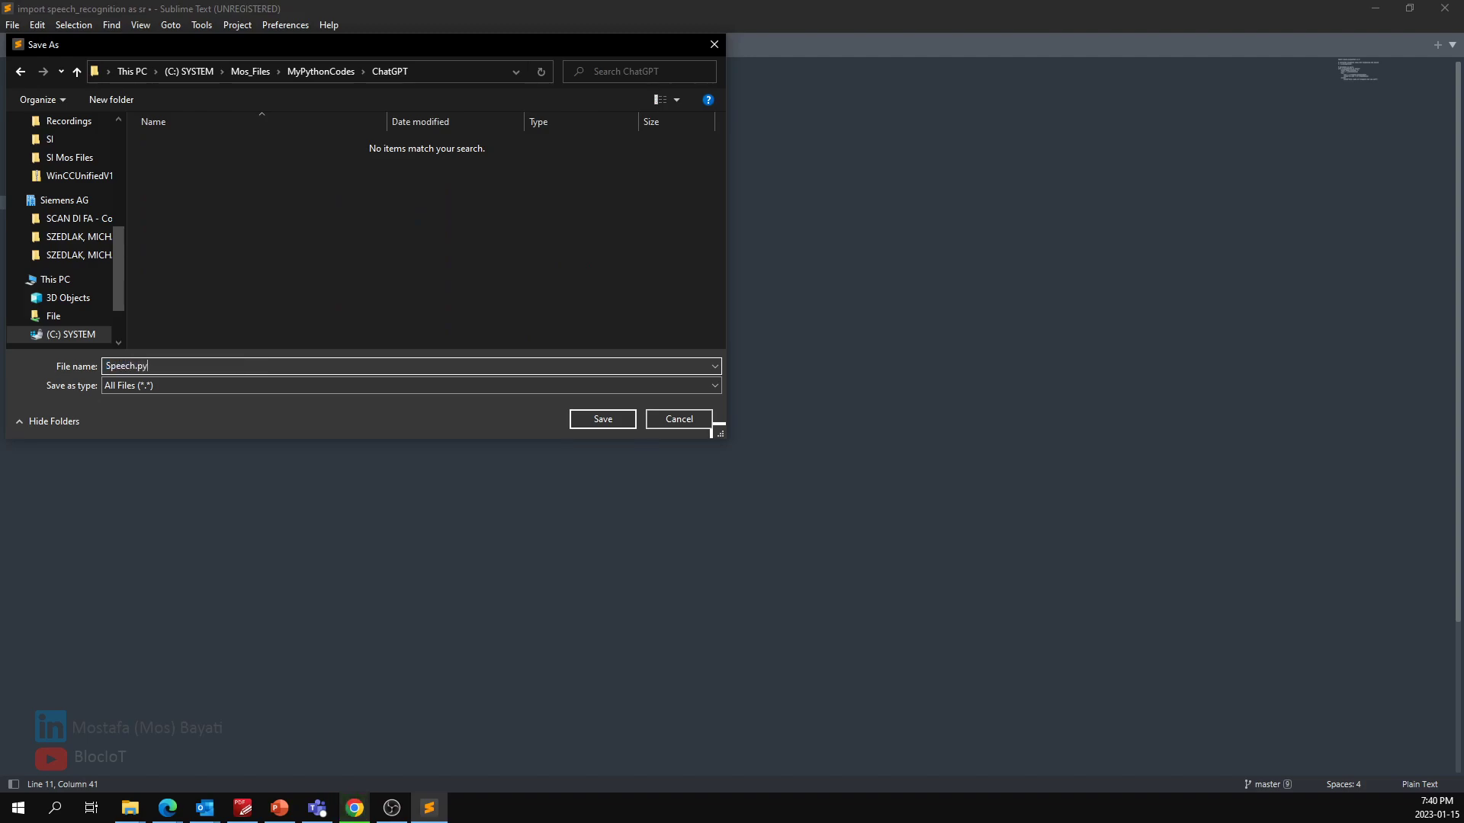
click(601, 418)
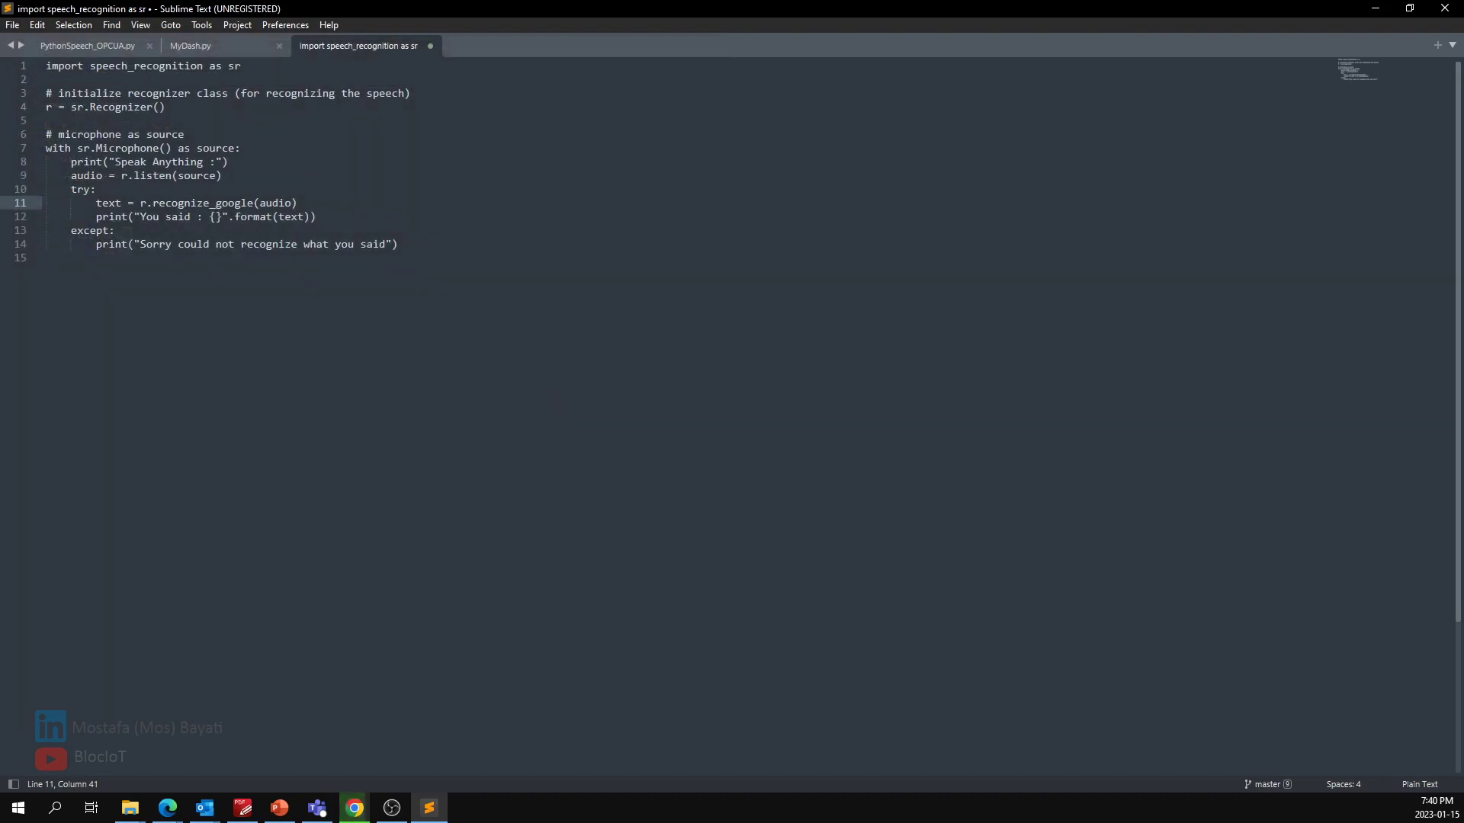
- Save and run Speech.py with Ctrl+B, transcribing 'this is a test to test Chad GPT'
key(ctrl+s)
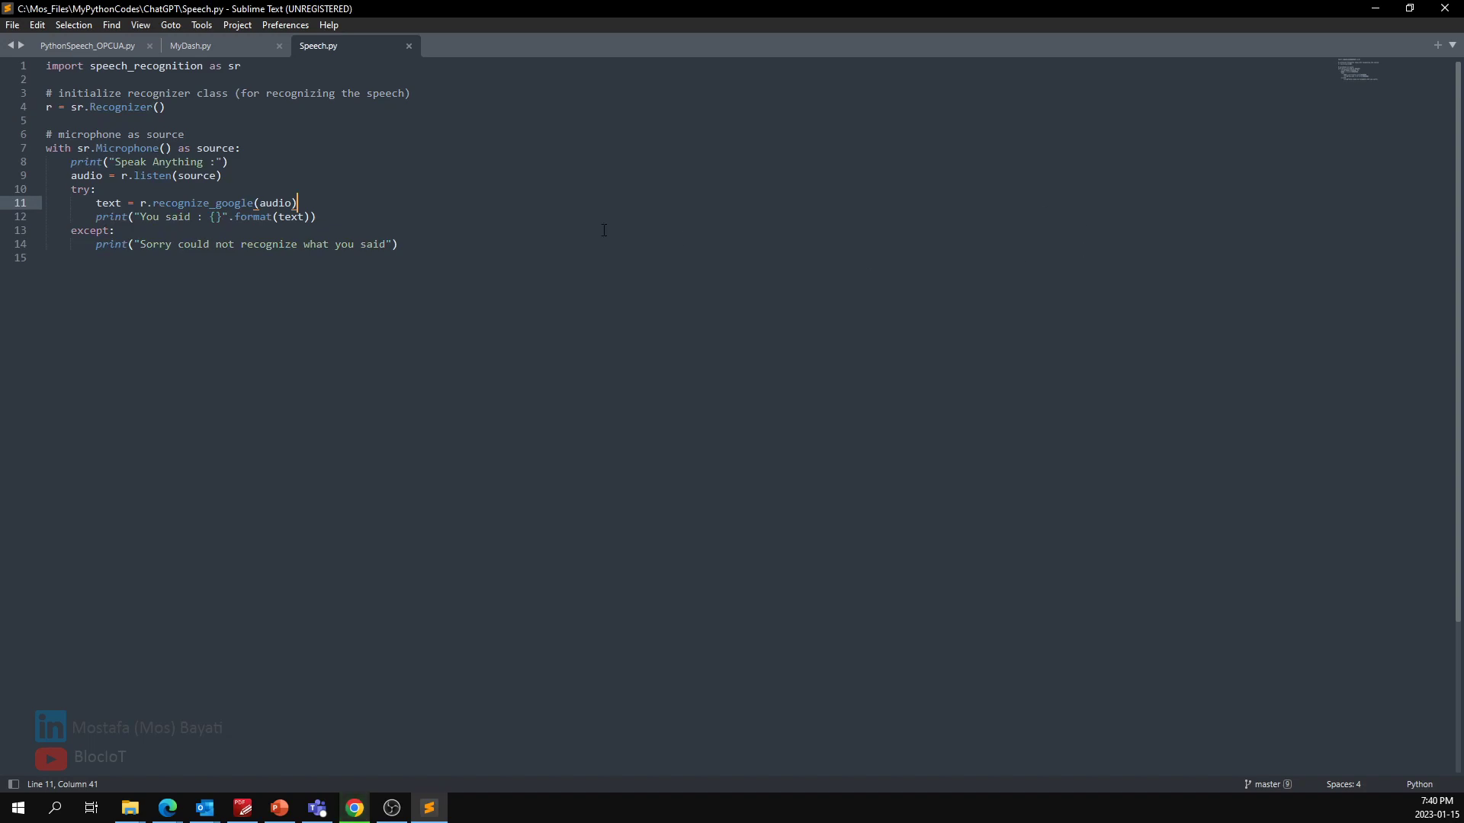
click(227, 161)
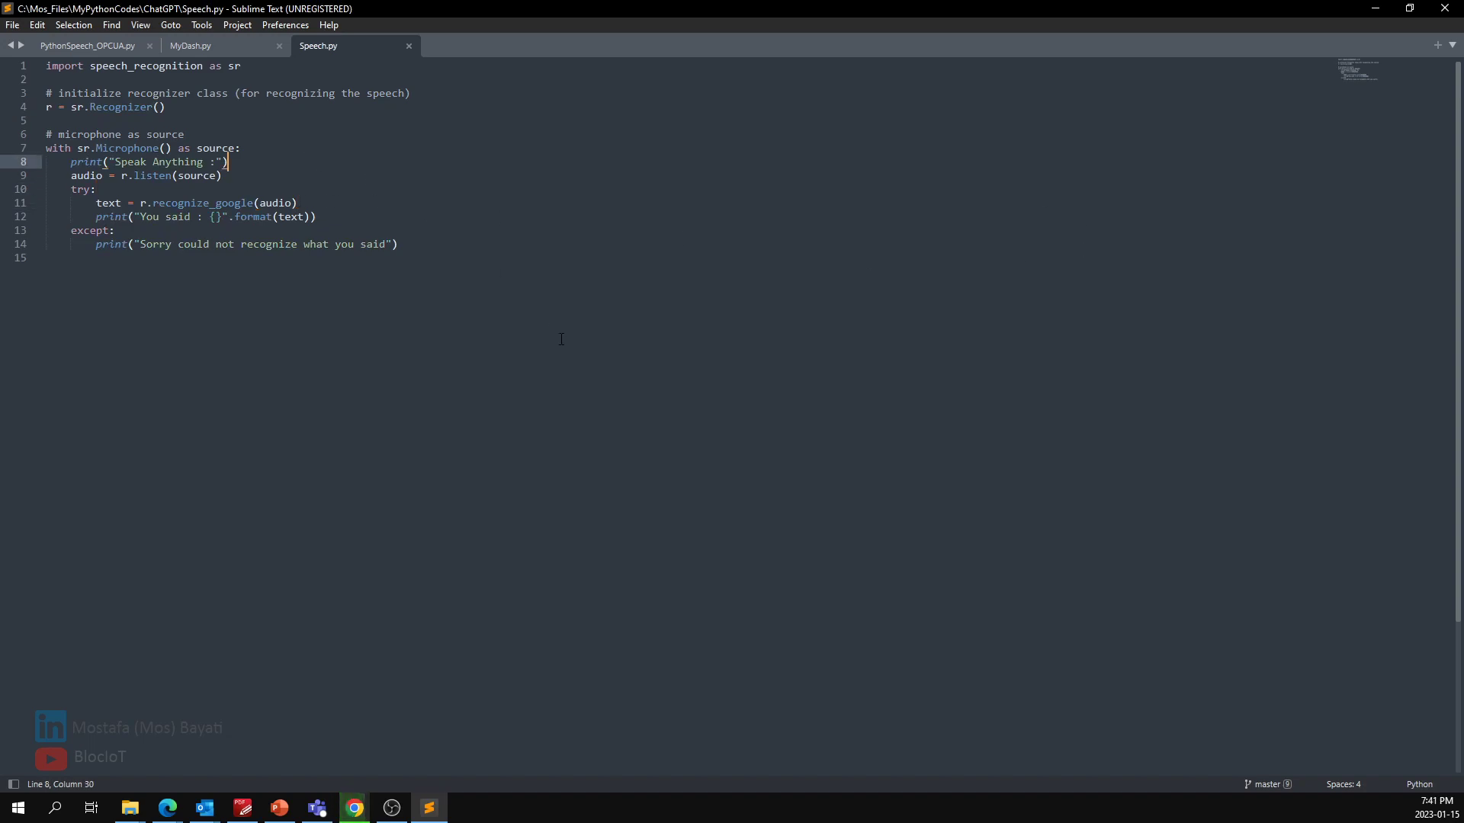
key(ctrl+b)
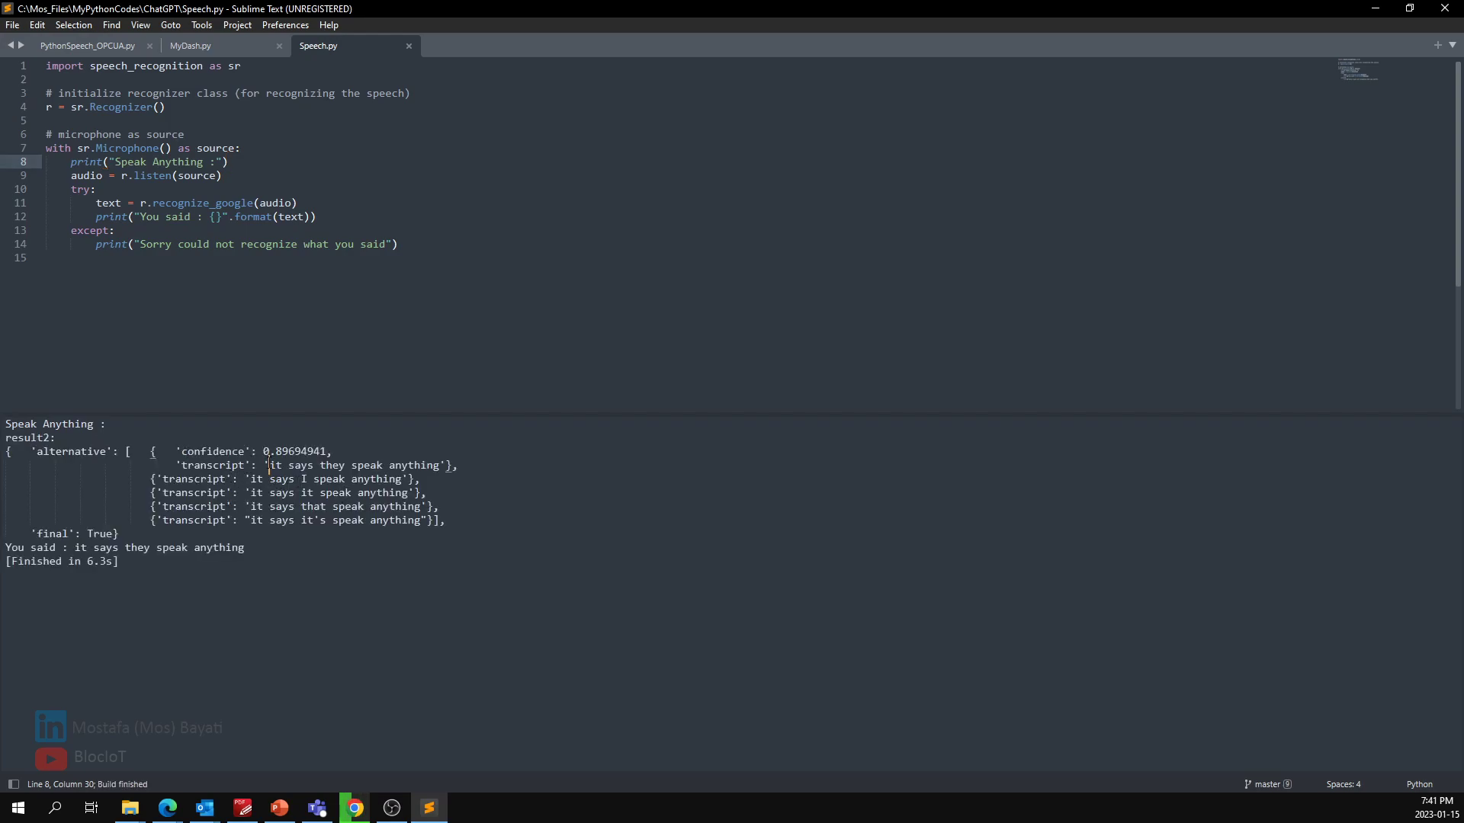
double_click(290, 465)
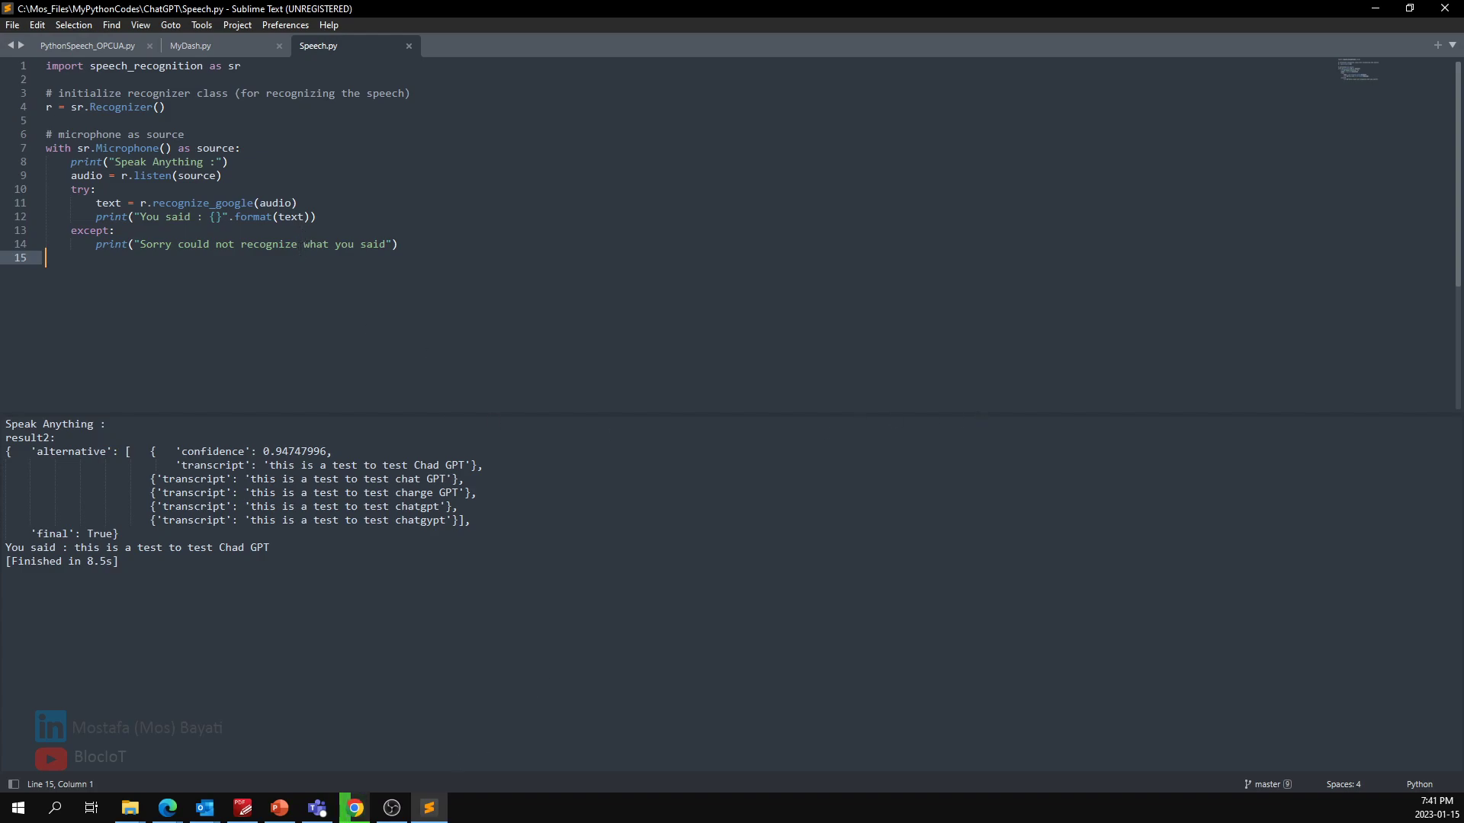
- Send a follow-up asking for code that also repeats the spoken words on the speakers
click(353, 808)
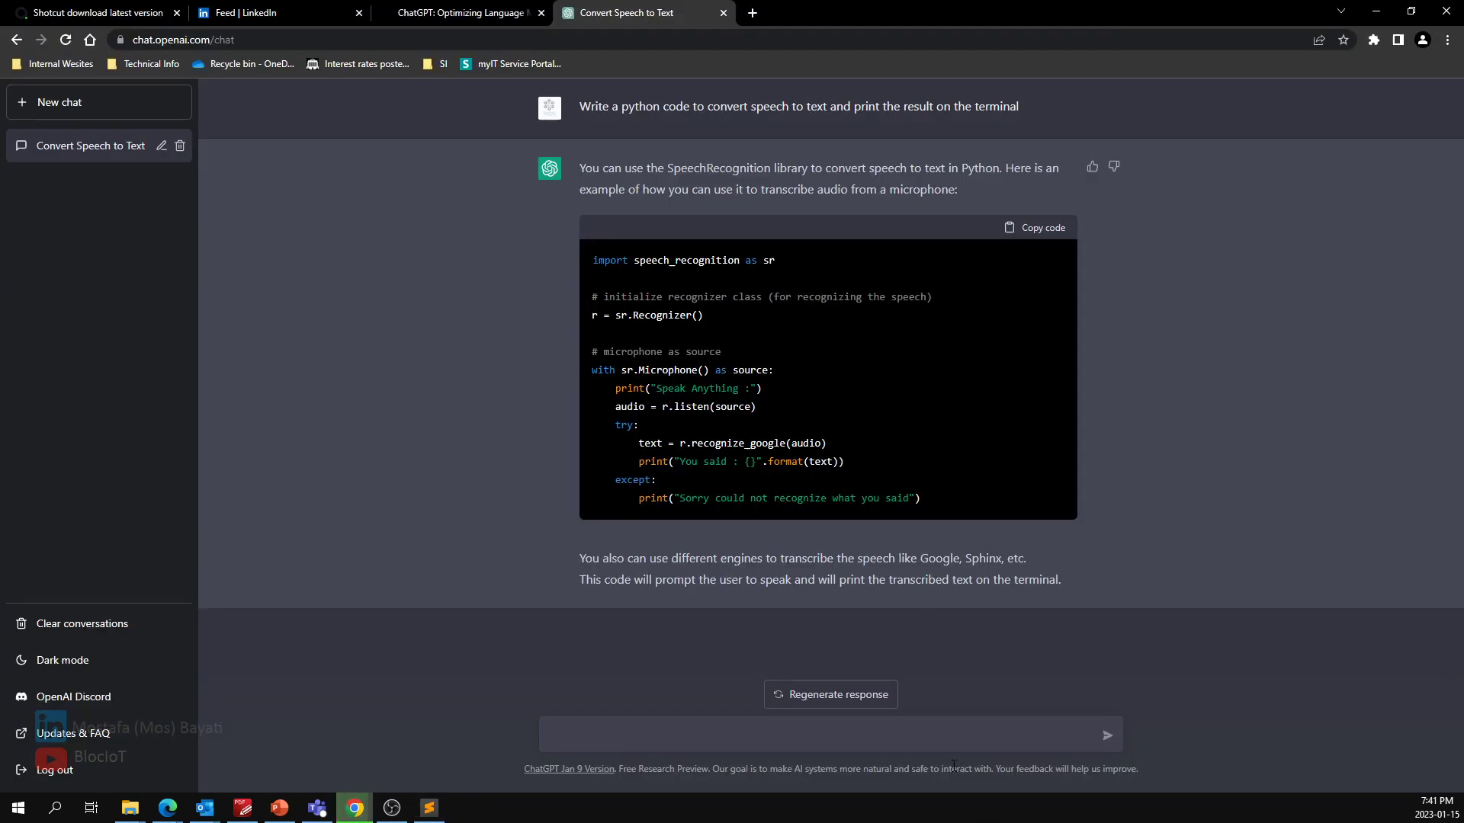
mouse_move(751, 439)
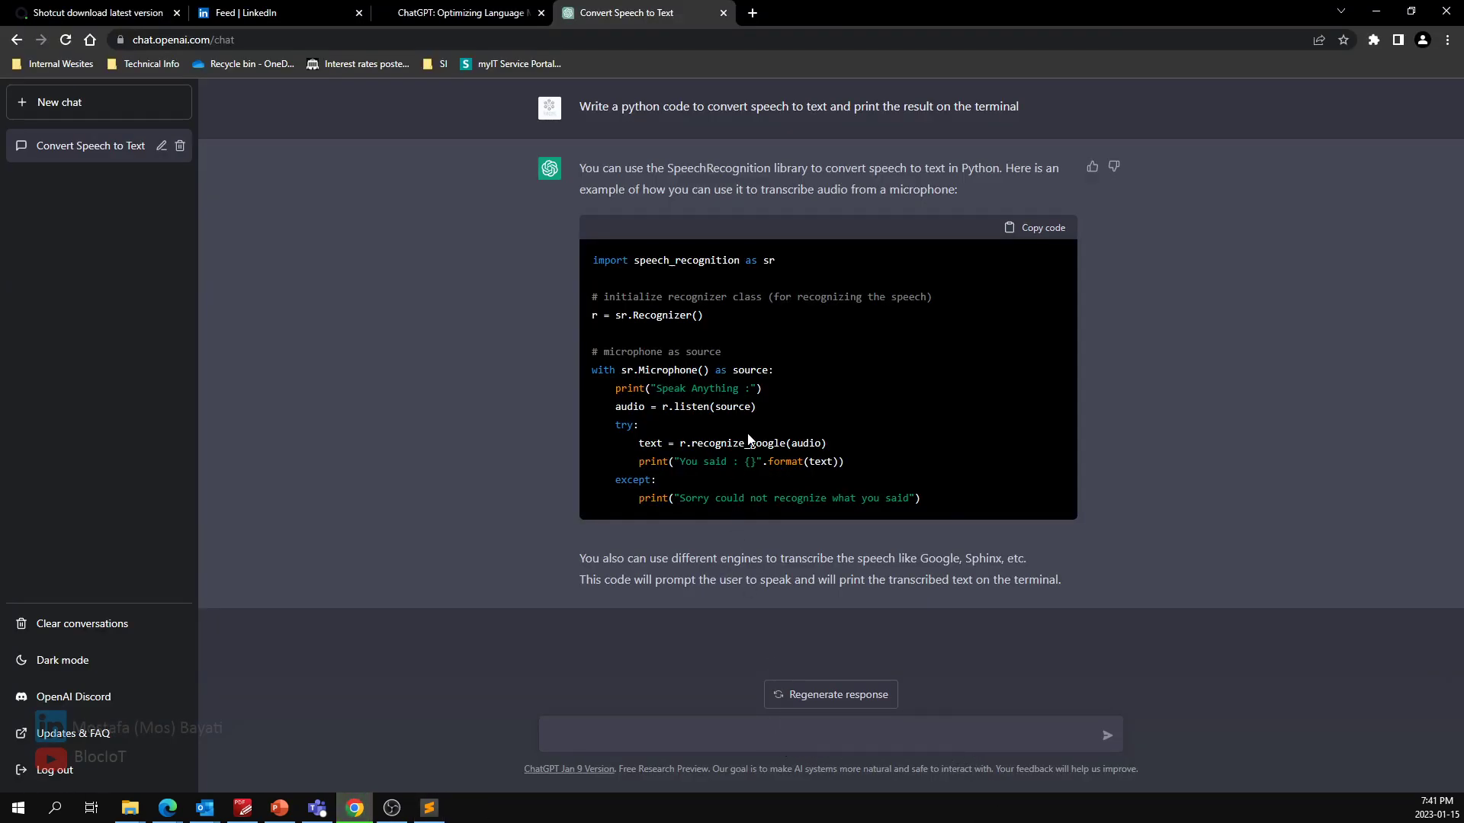
click(680, 734)
text(Write a python code to convert speech to text and print the result on the terminal an)
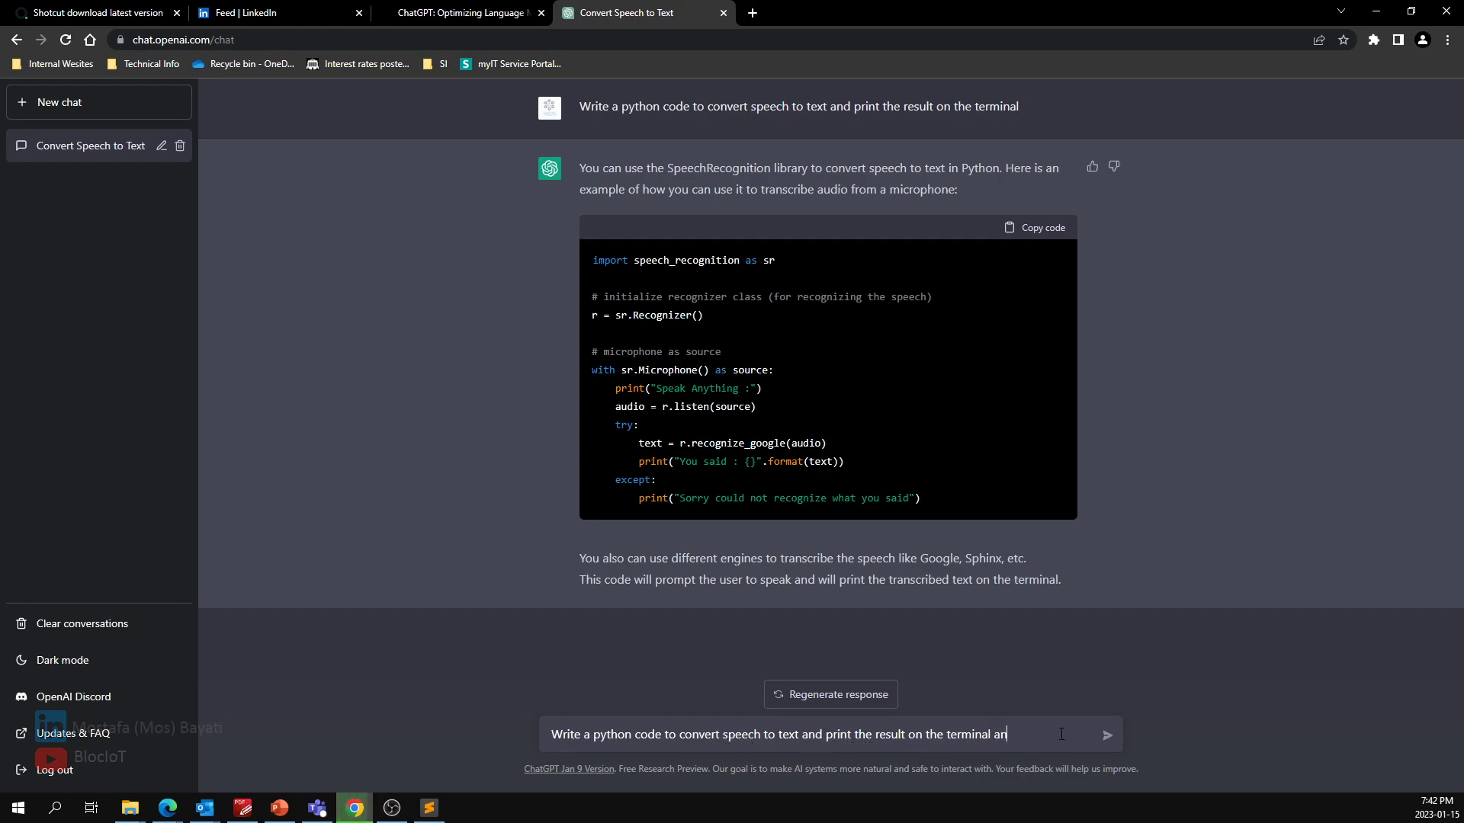
text(d repeat)
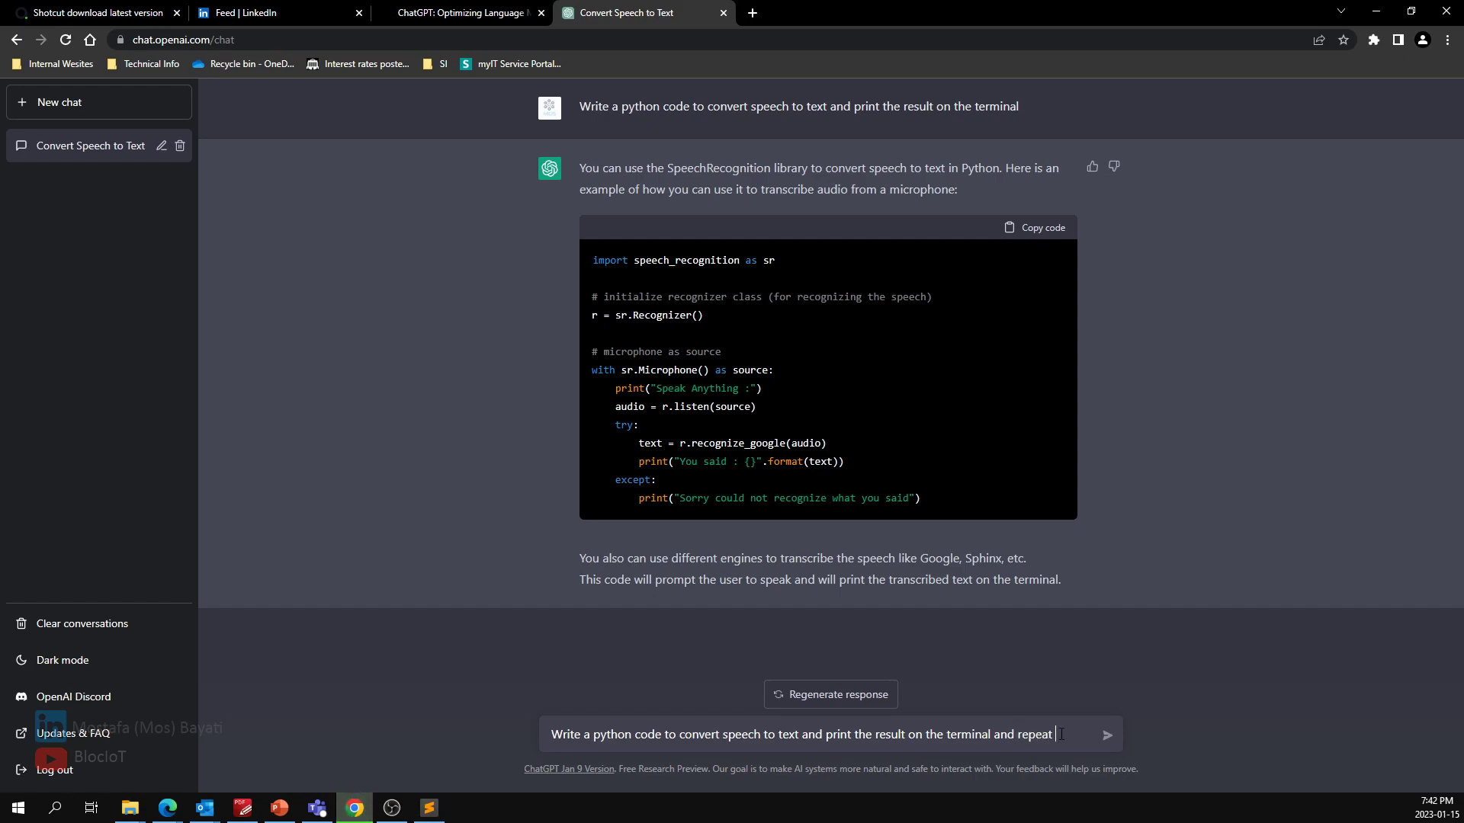
text(what I said)
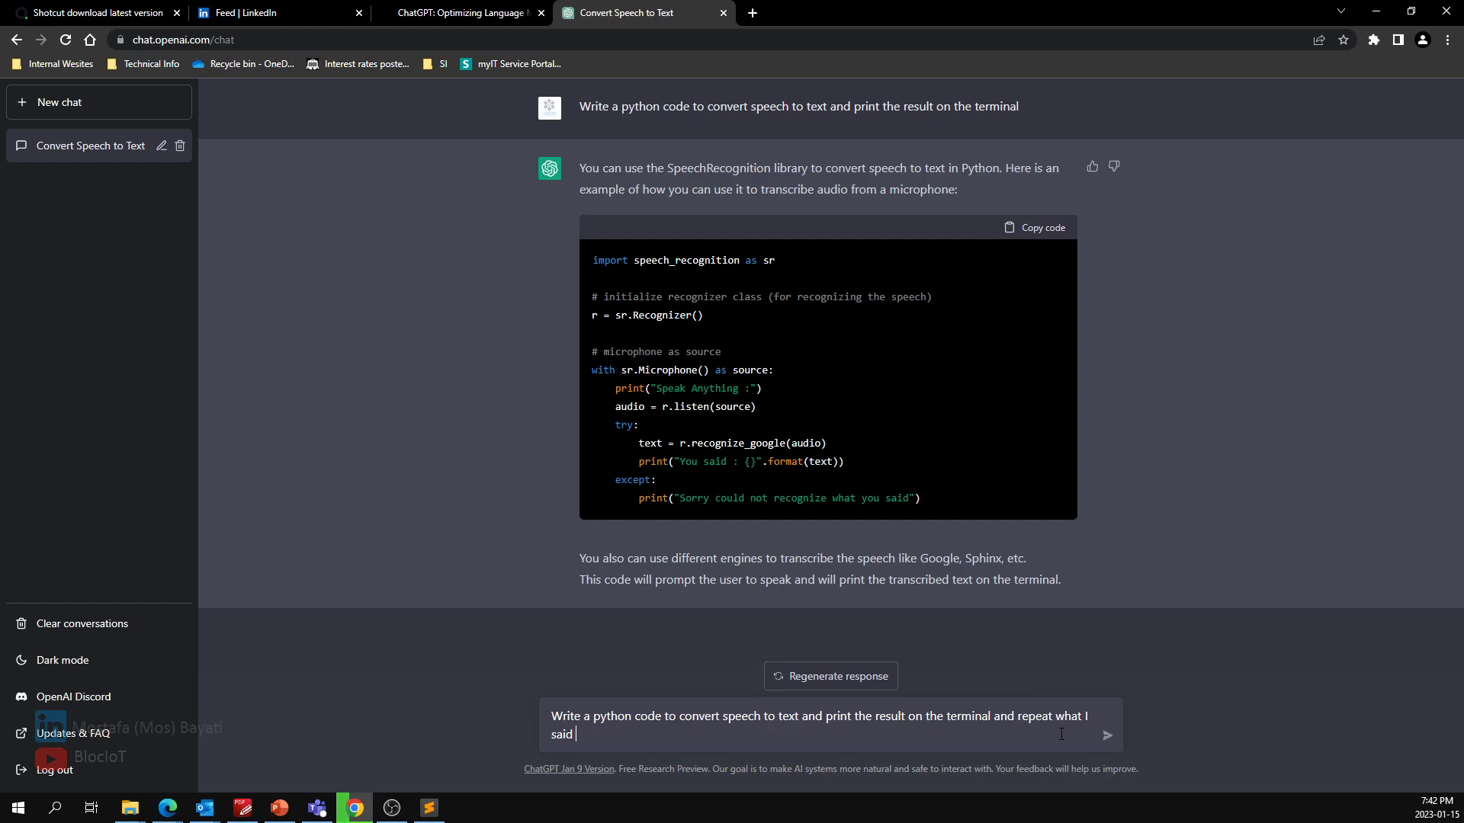
text(on my)
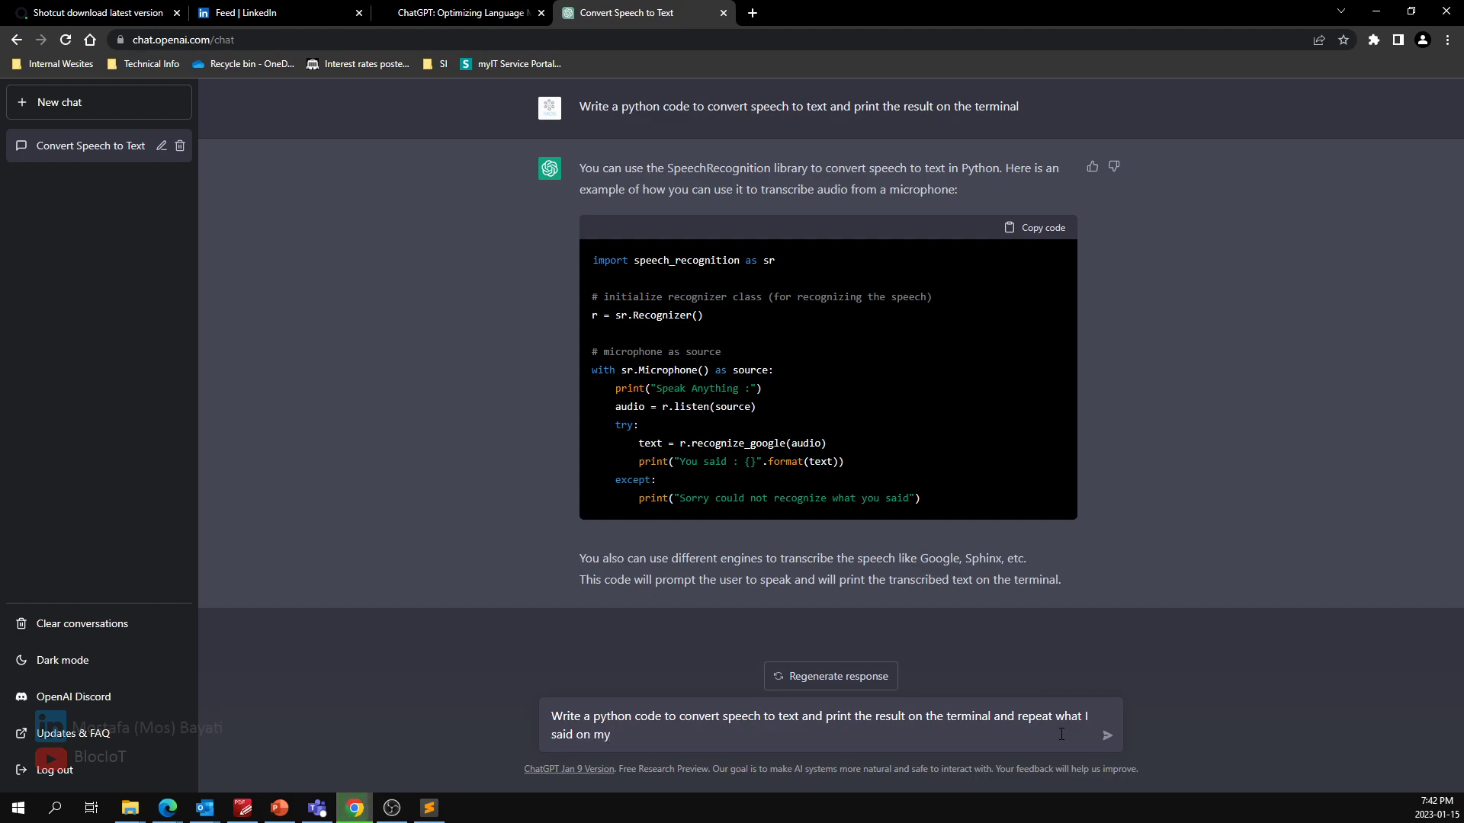
click(1107, 735)
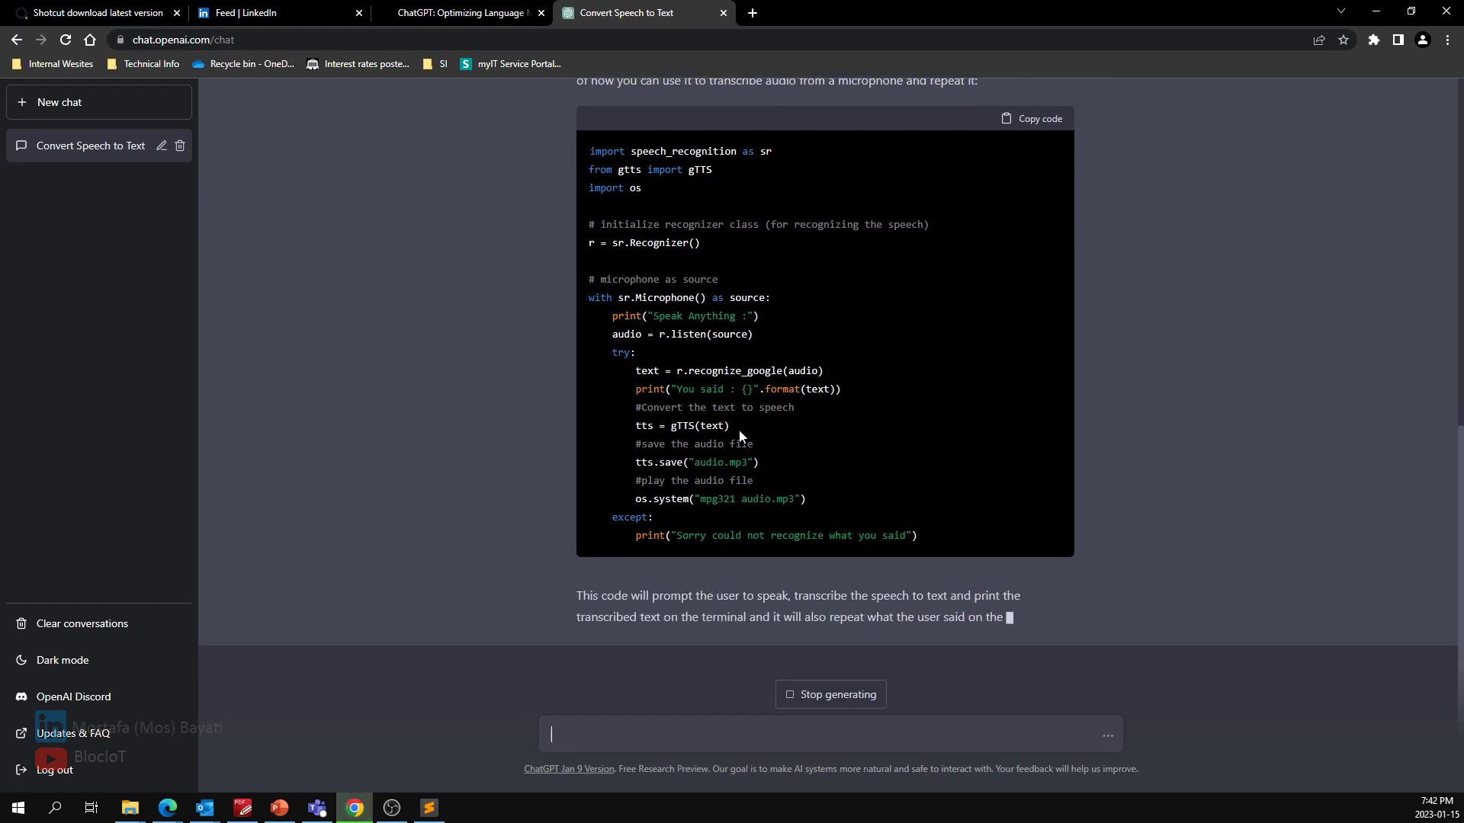
- Read through the gTTS answer and copy its script code
scroll(down, 3)
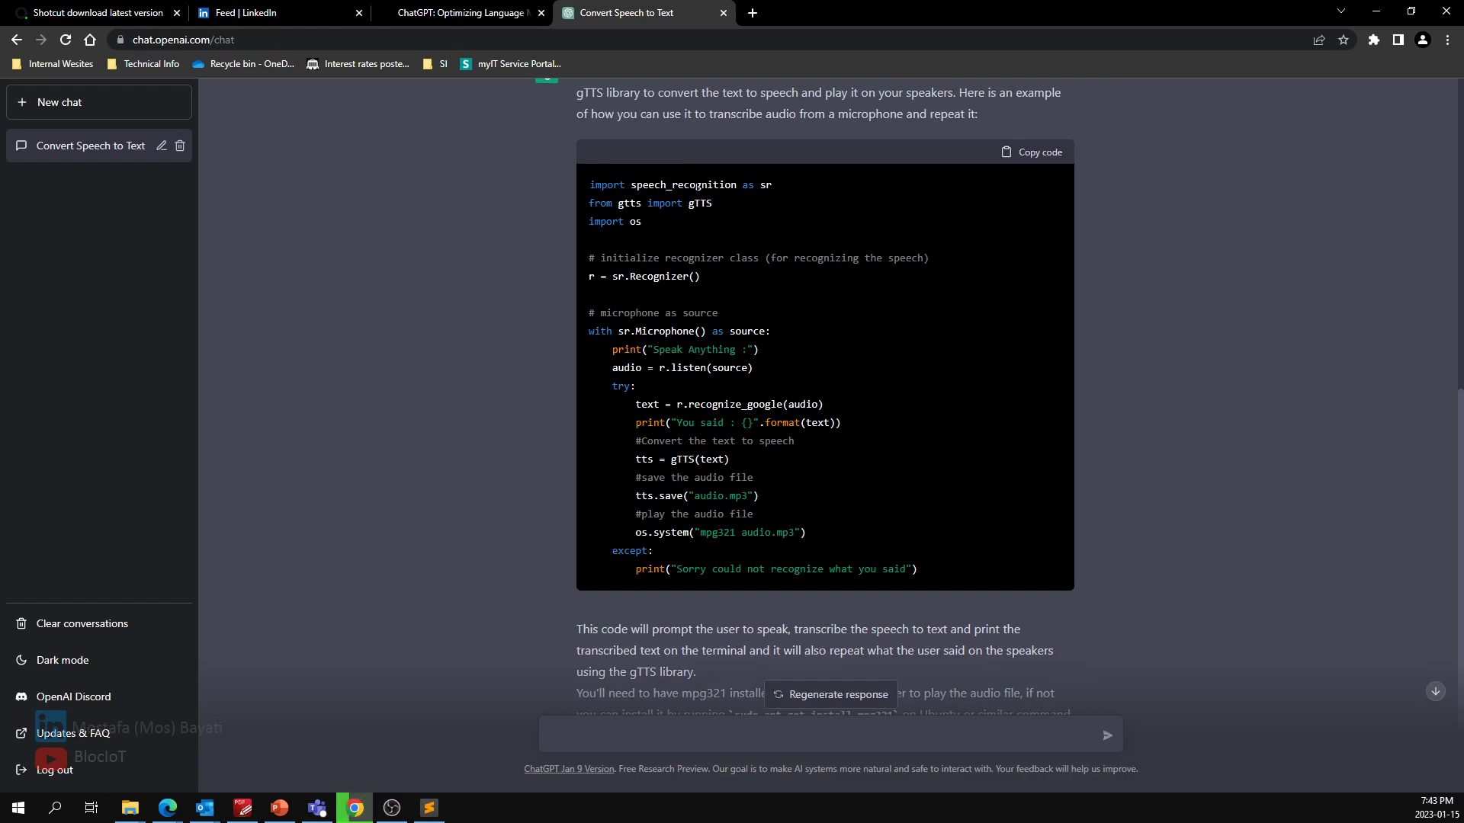
click(822, 735)
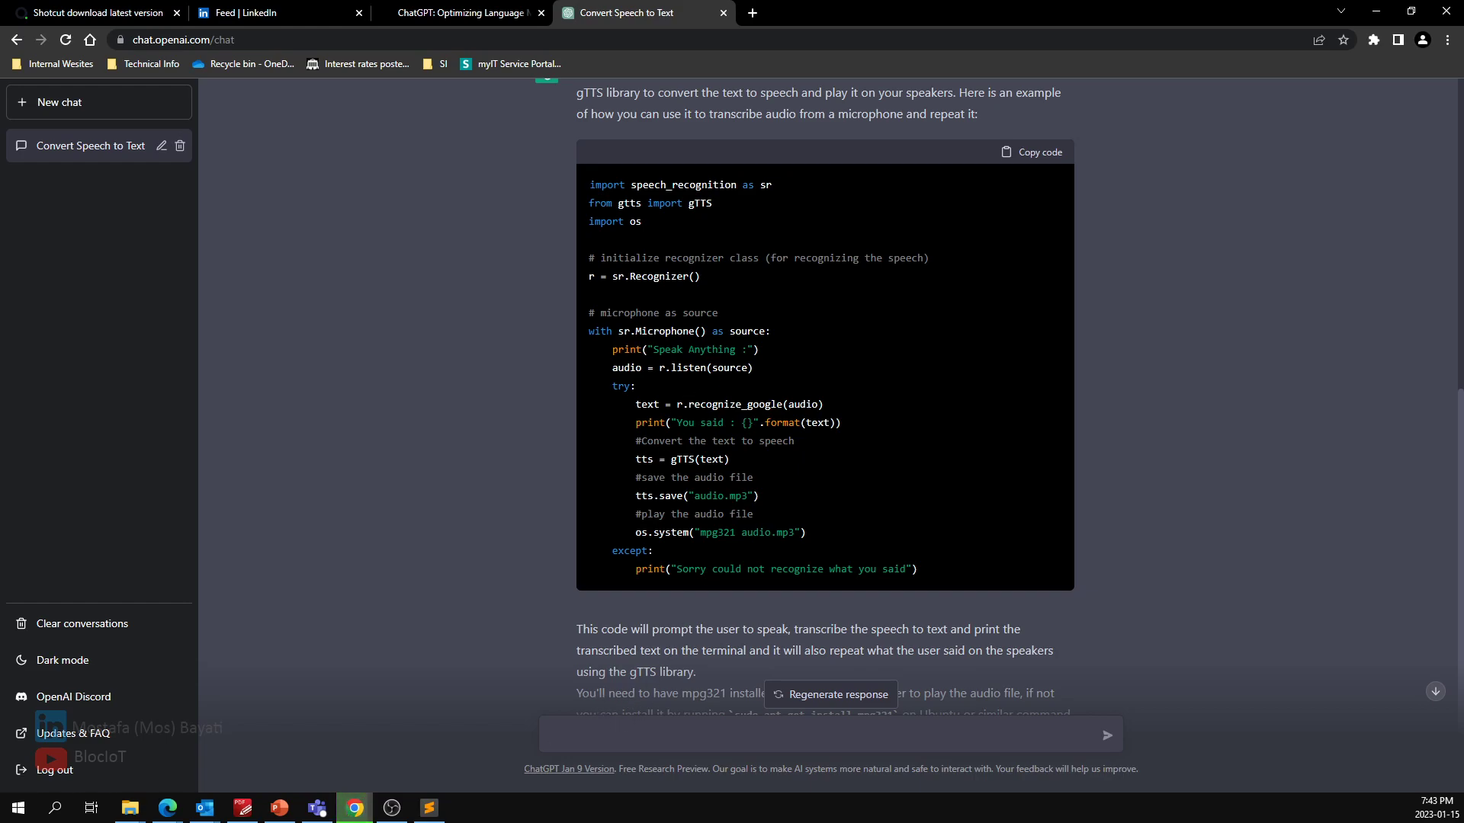
click(822, 735)
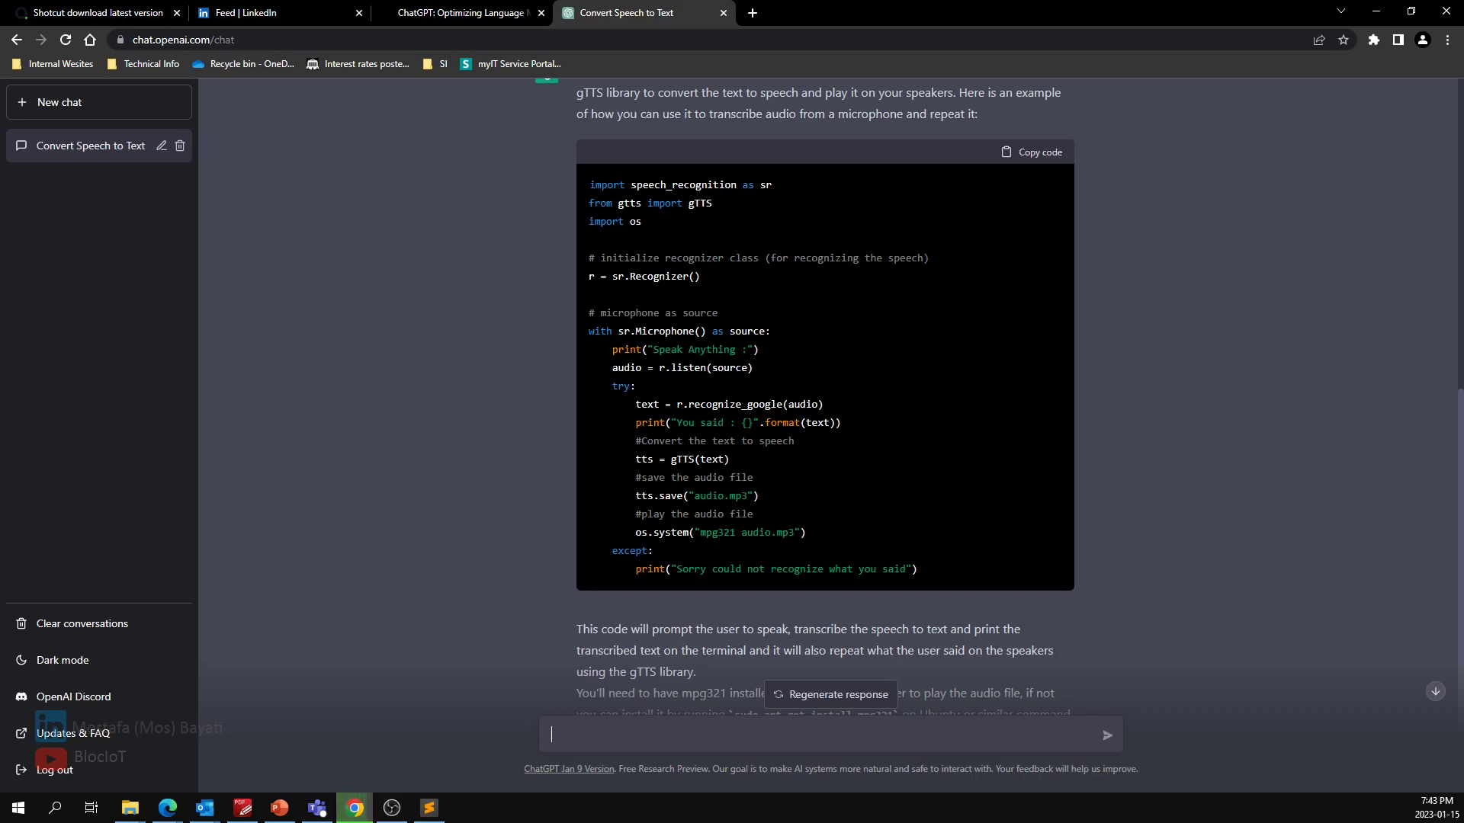
mouse_move(796, 529)
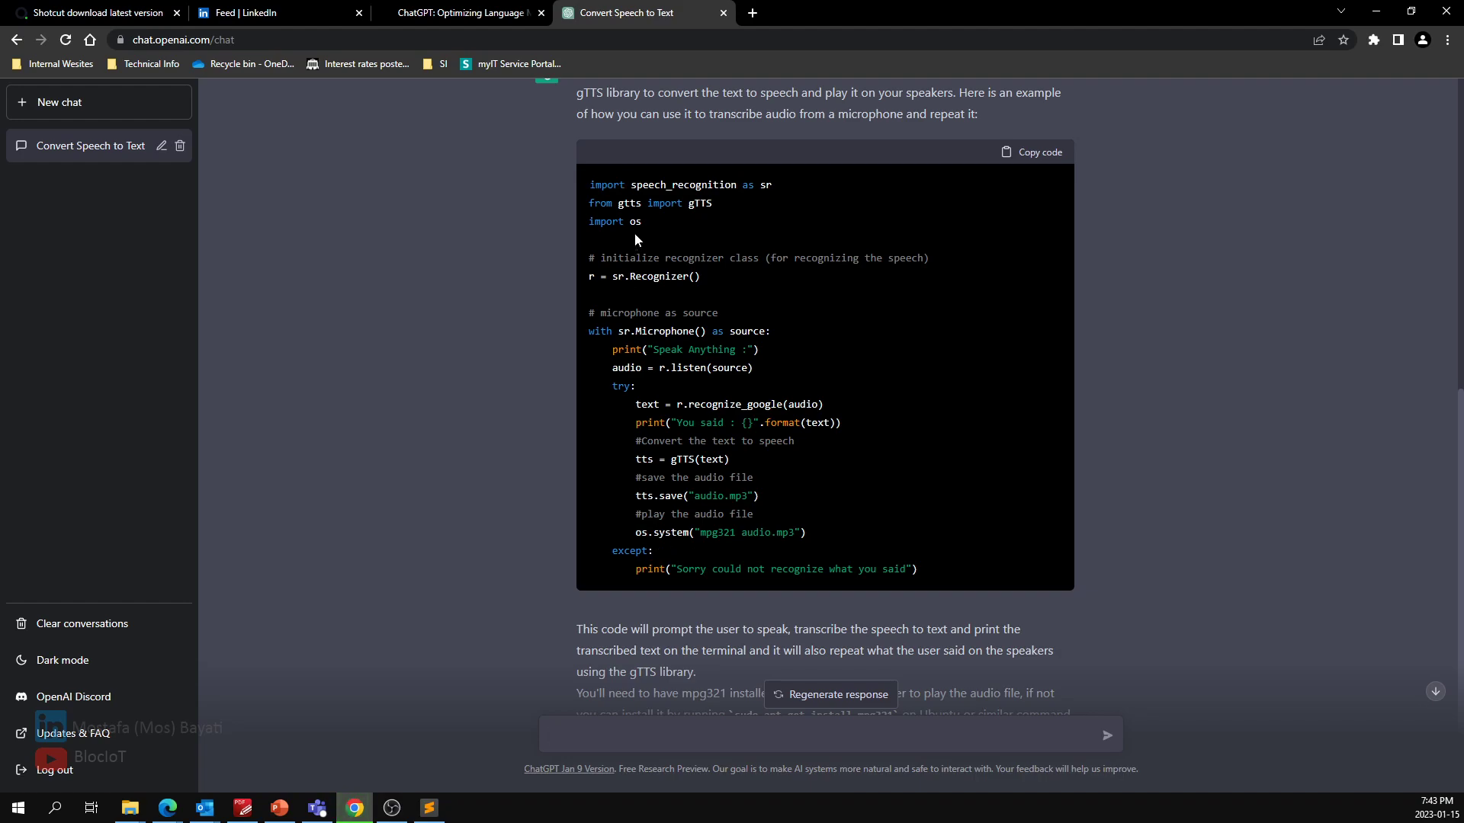
mouse_move(1024, 323)
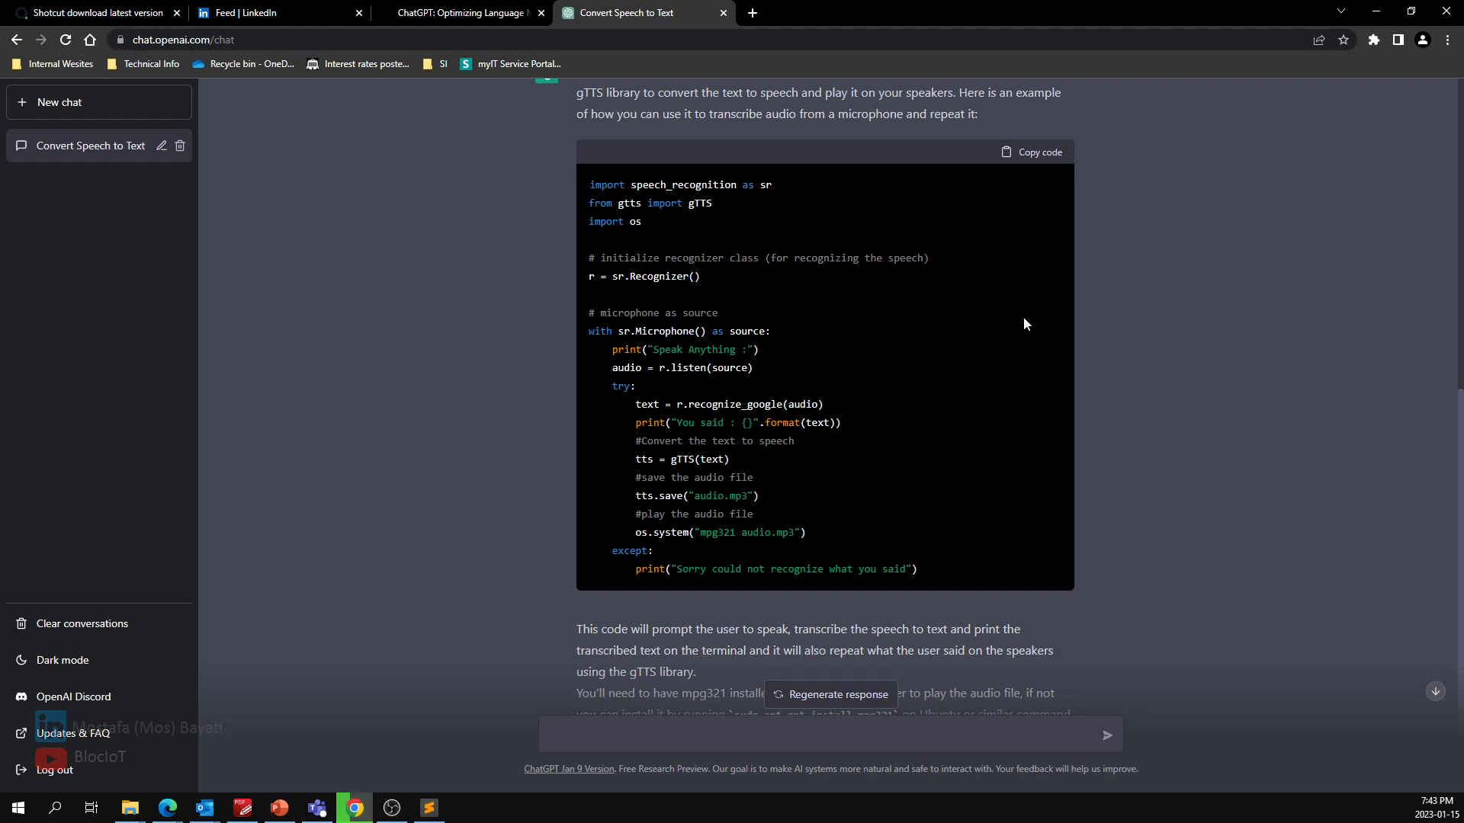
click(1030, 151)
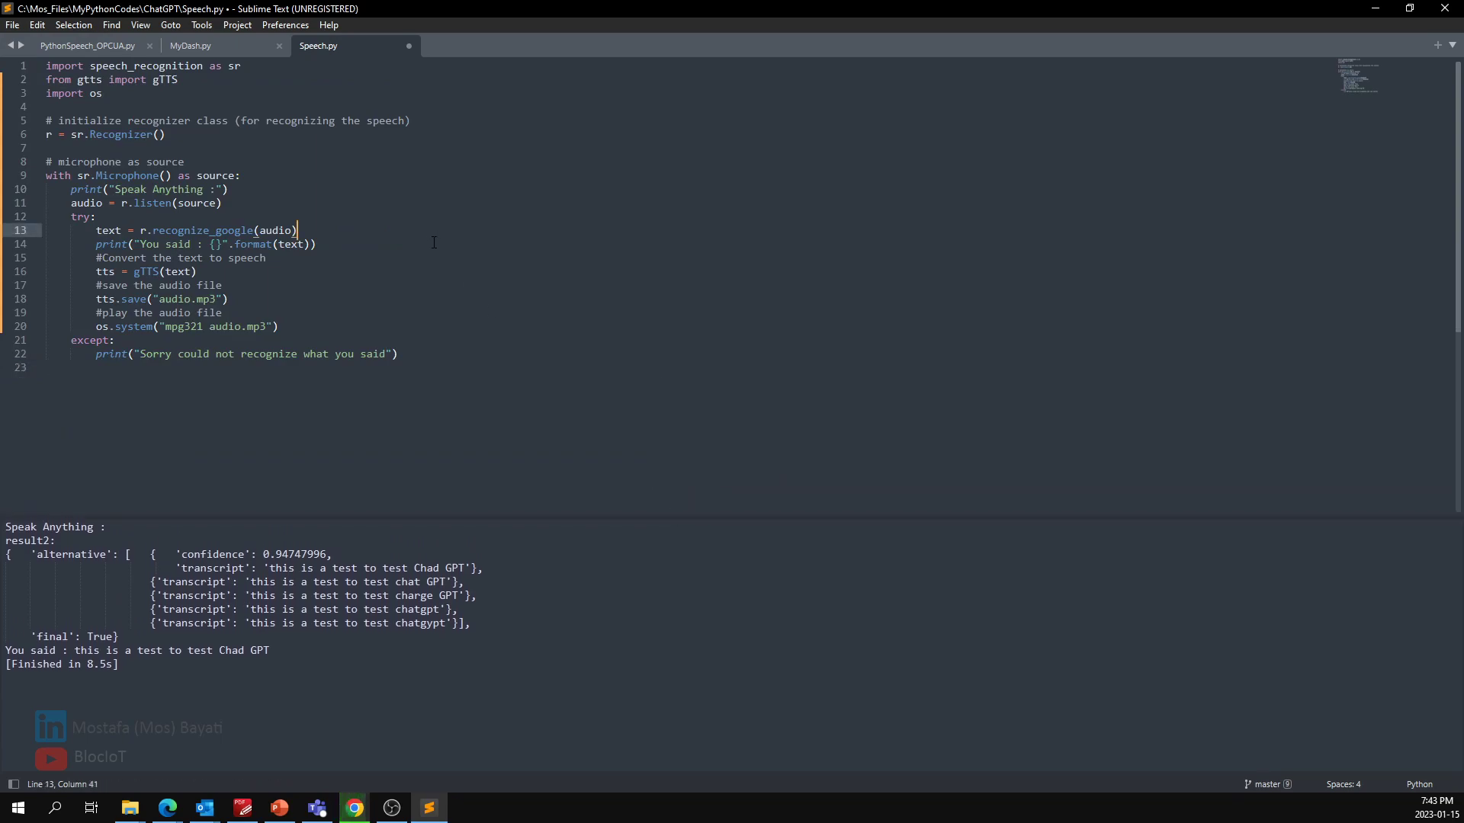
- Run the gTTS version of Speech.py, hitting 'No module named gtts', and bring up Command Prompt
key(ctrl+b)
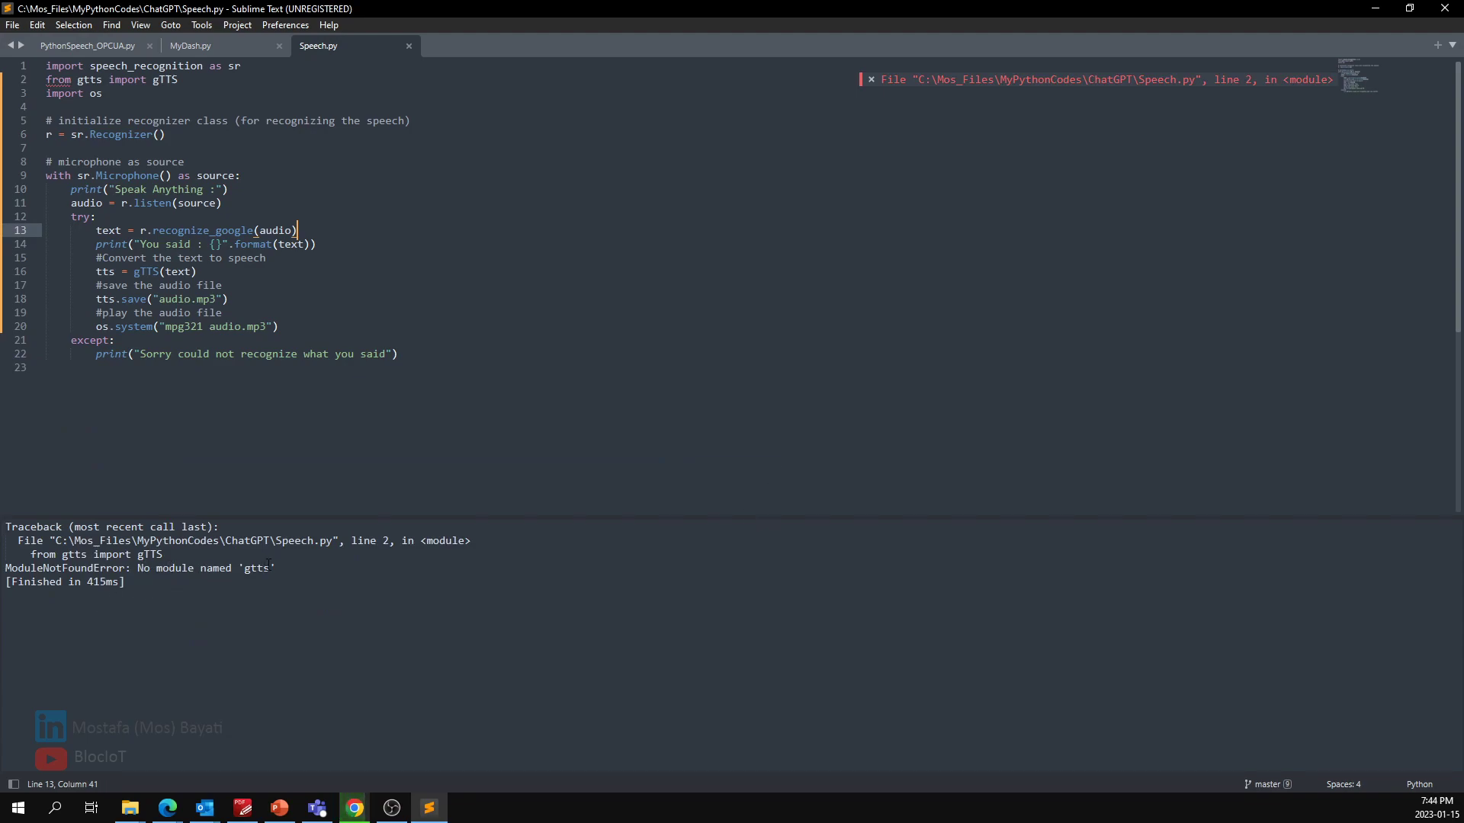
click(17, 808)
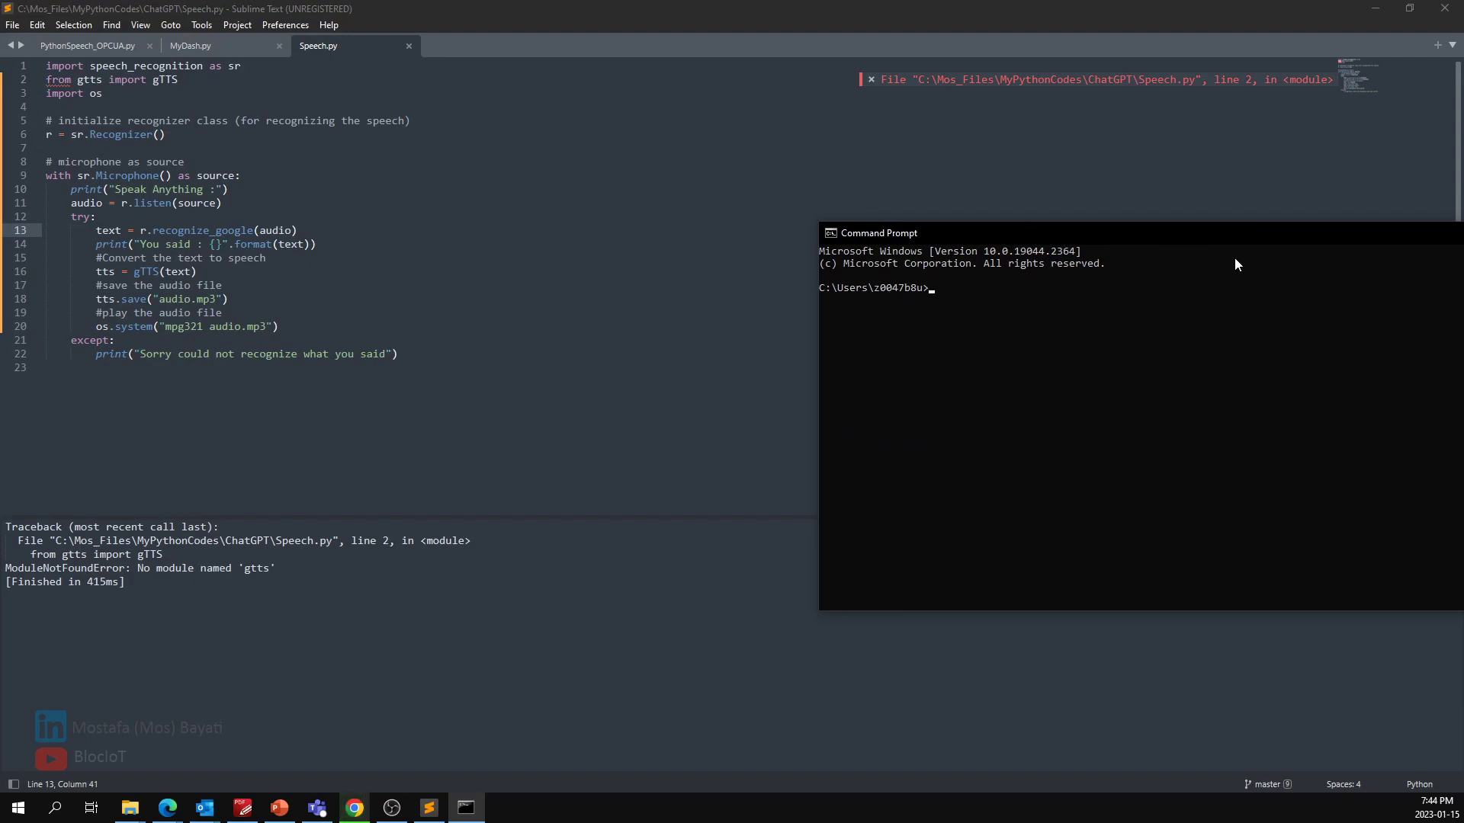
- Run 'pip install gtts' in Command Prompt to add the missing package
text(pip)
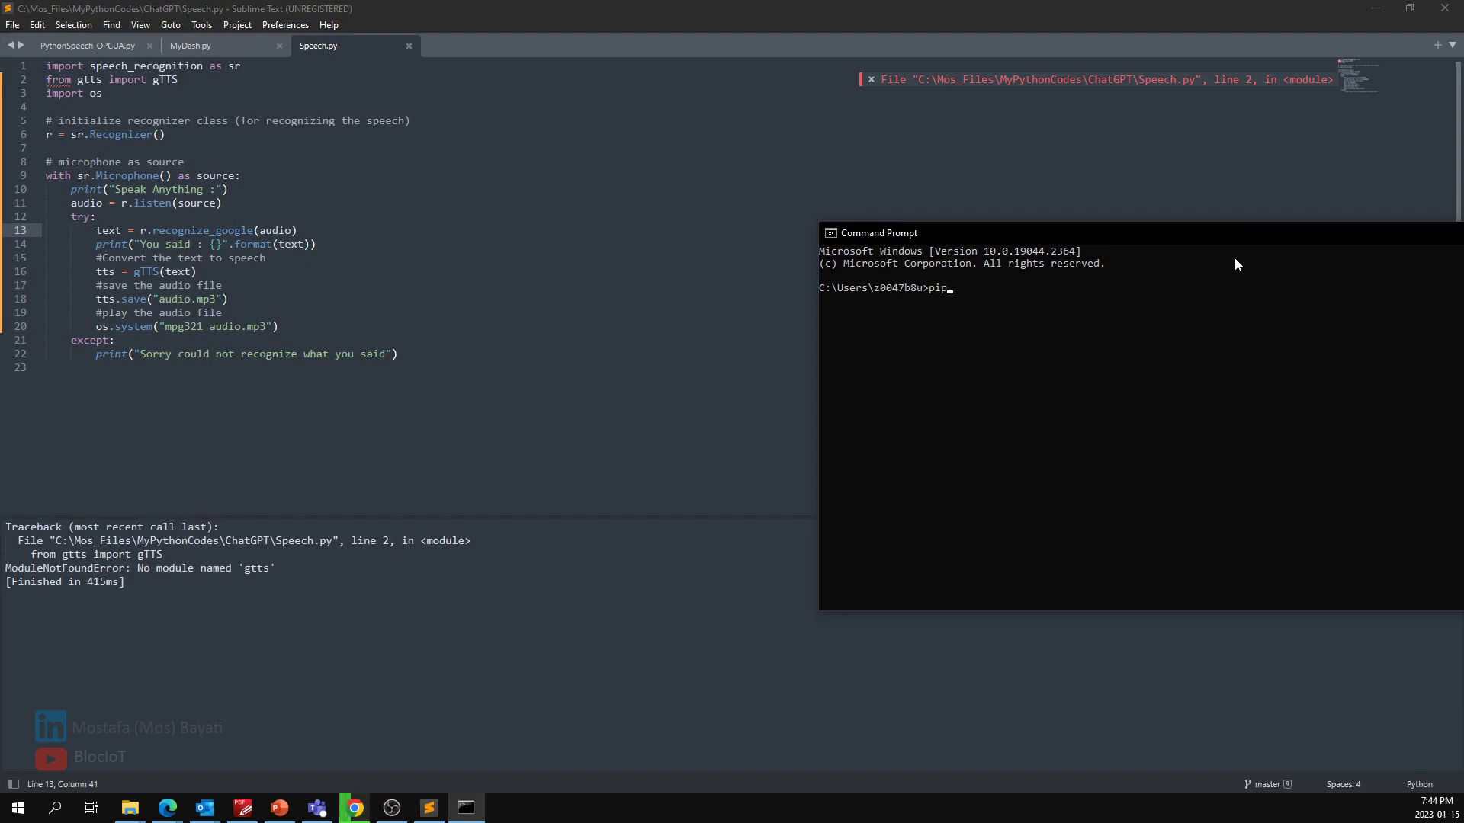
text(install)
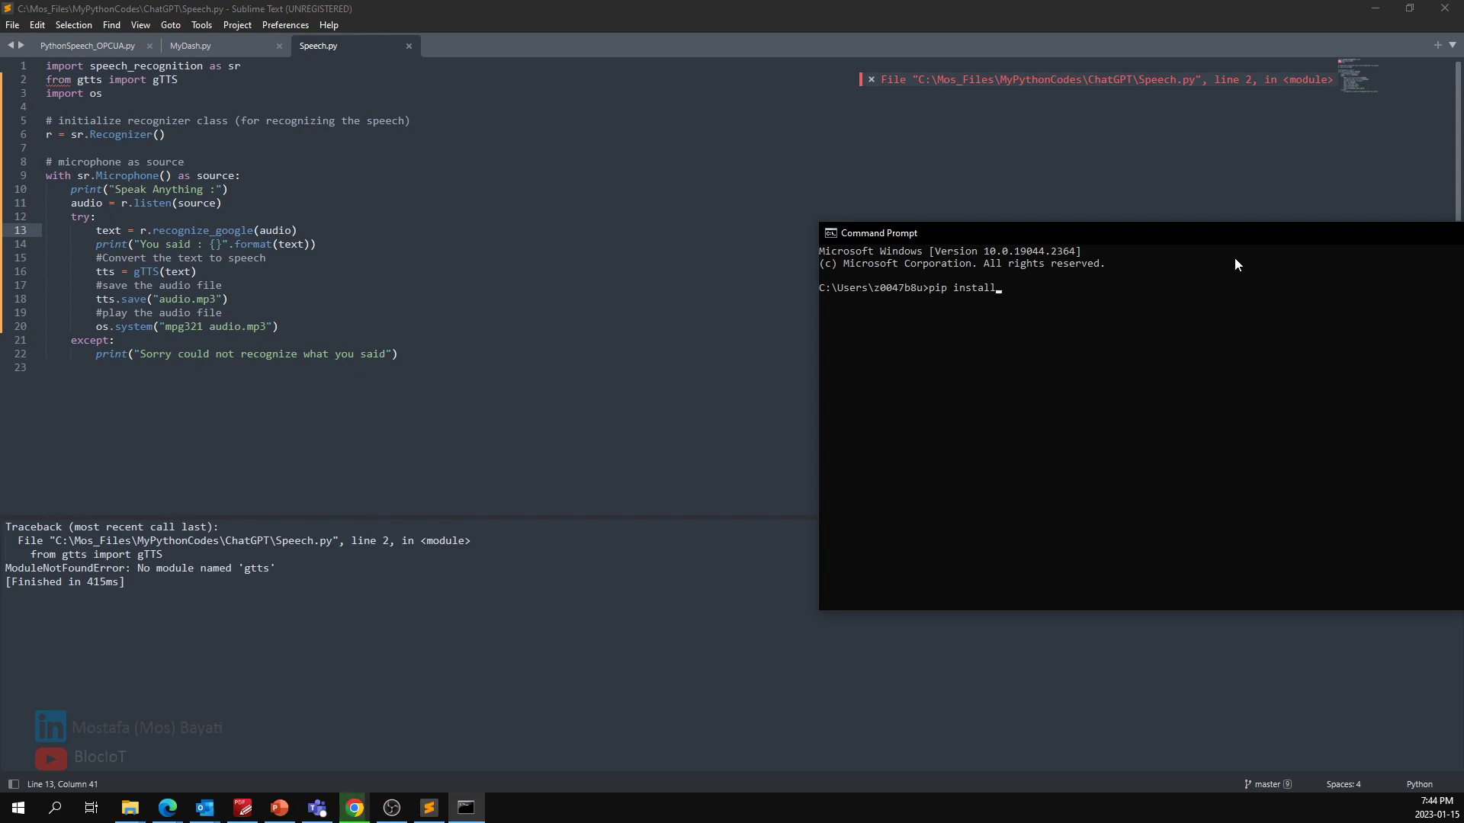
text(gtts)
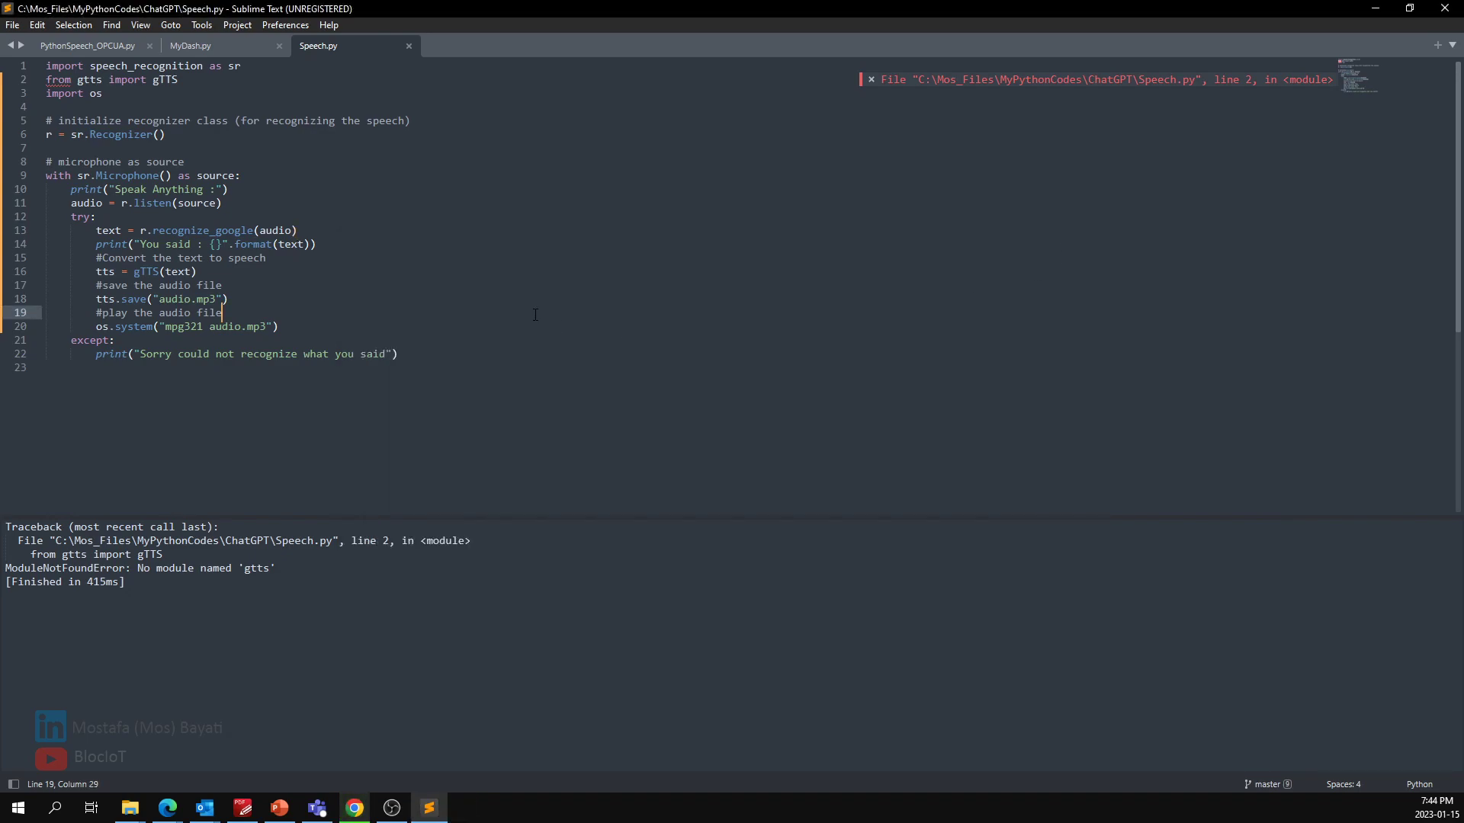
- Rerun Speech.py so it prompts 'Speak Anything :' without the gtts import error
right_click(558, 671)
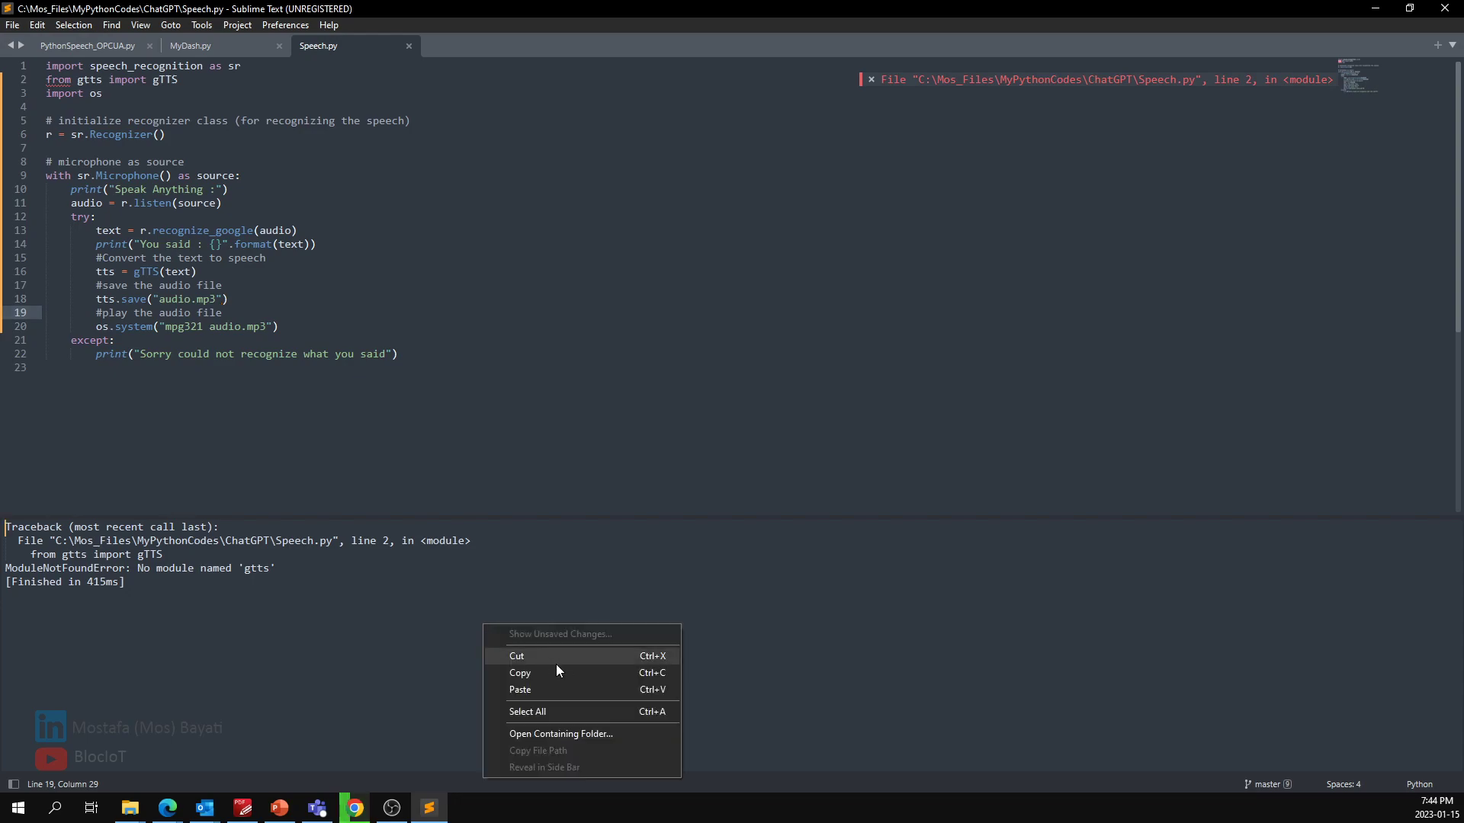
click(582, 366)
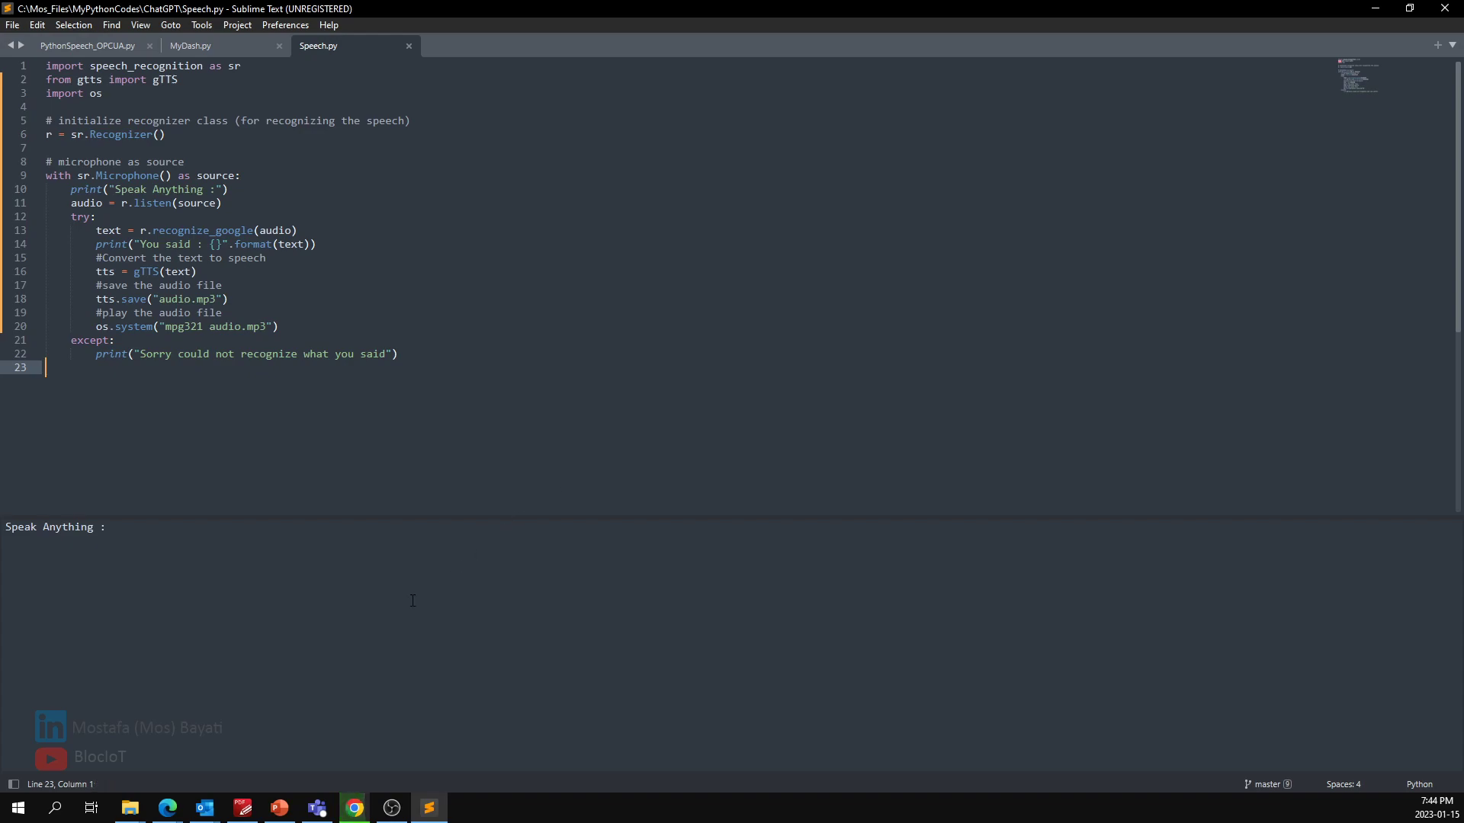
mouse_move(446, 567)
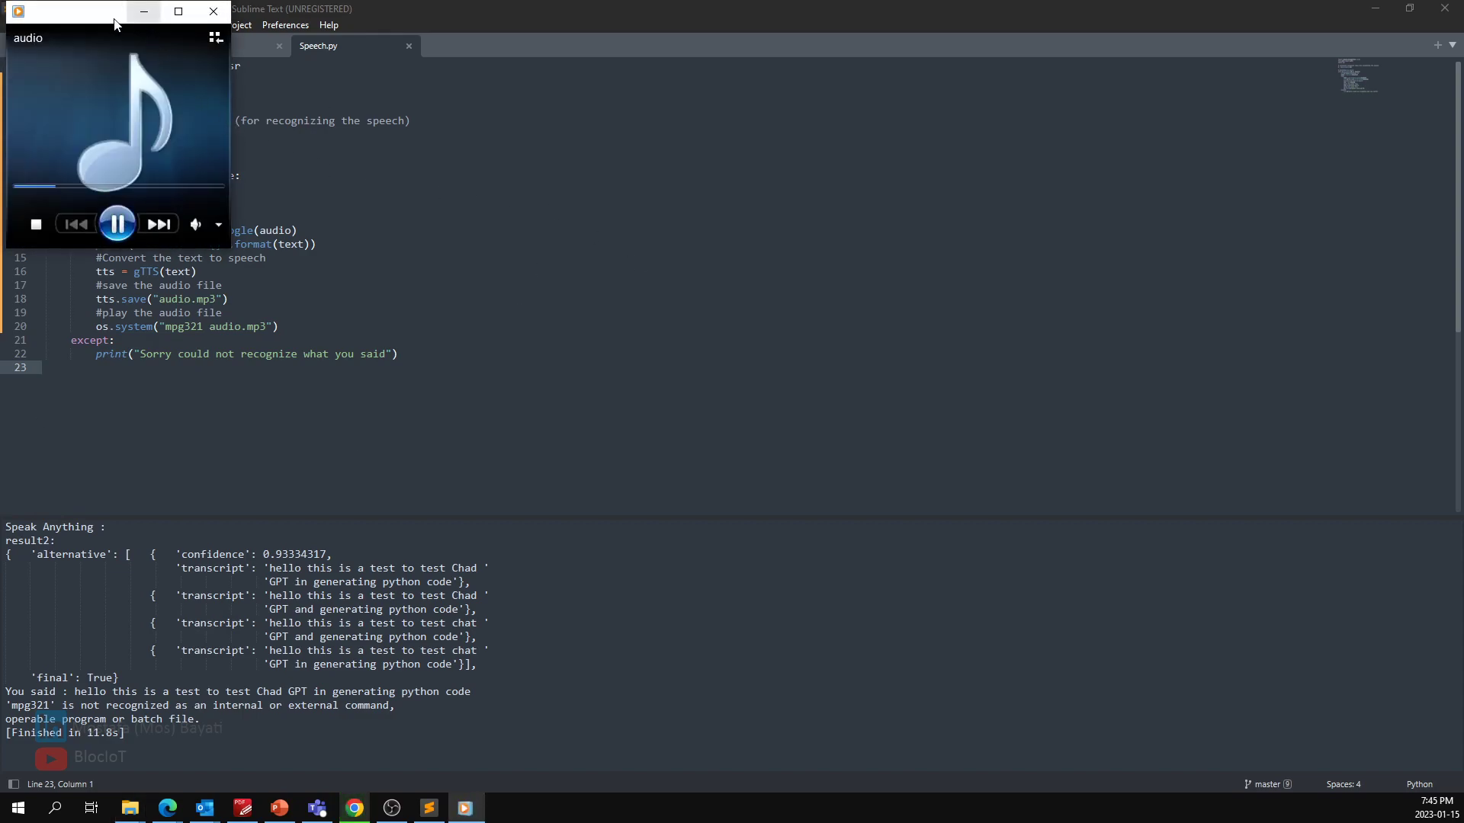
- Move the Windows Media Player window aside while audio.mp3 plays the transcription
drag(112, 24, 952, 234)
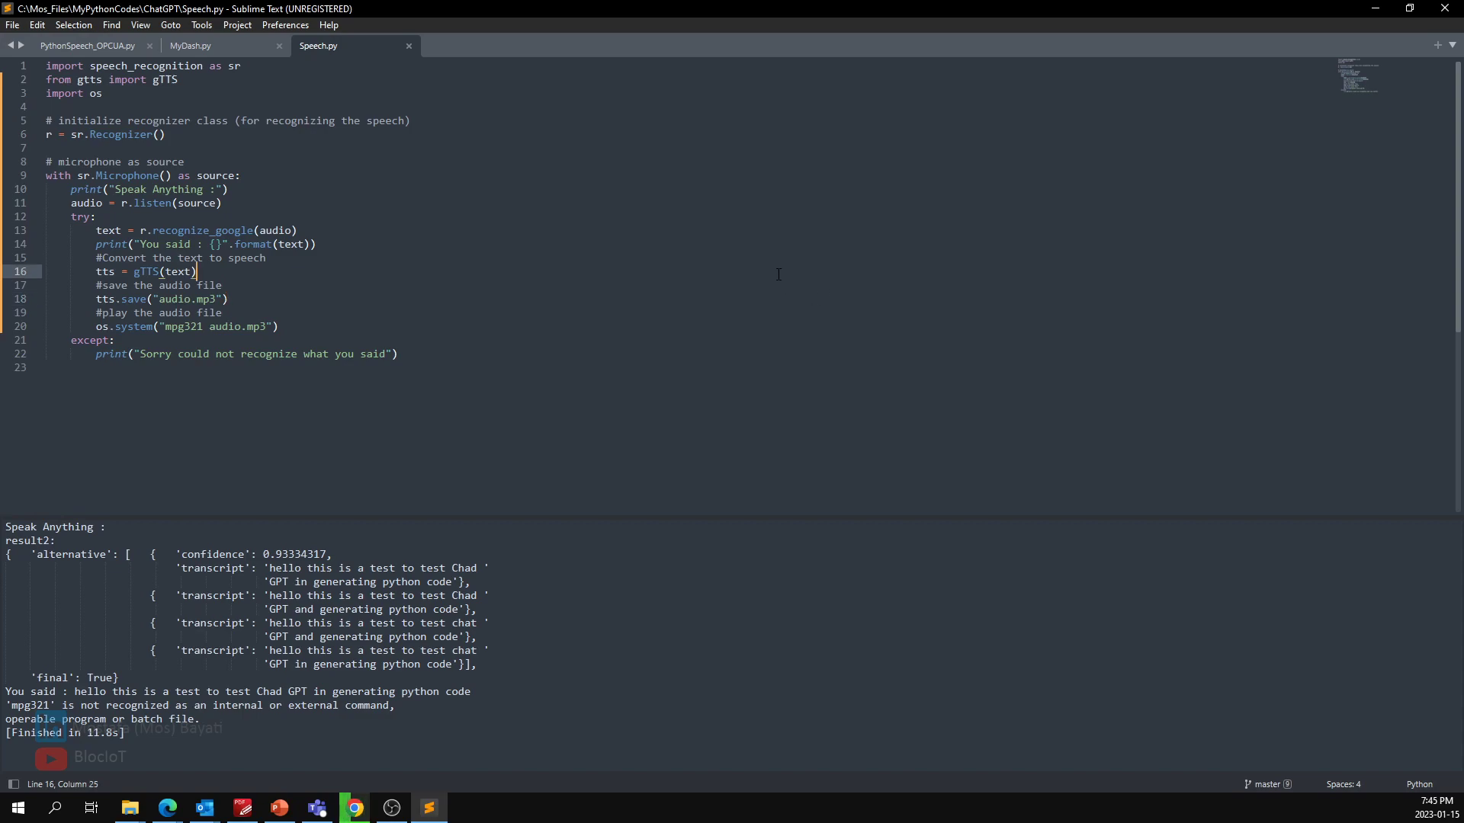
- Run the script with Ctrl+B, speak a longer sentence, hear the playback, and close Media Player
key(ctrl+b)
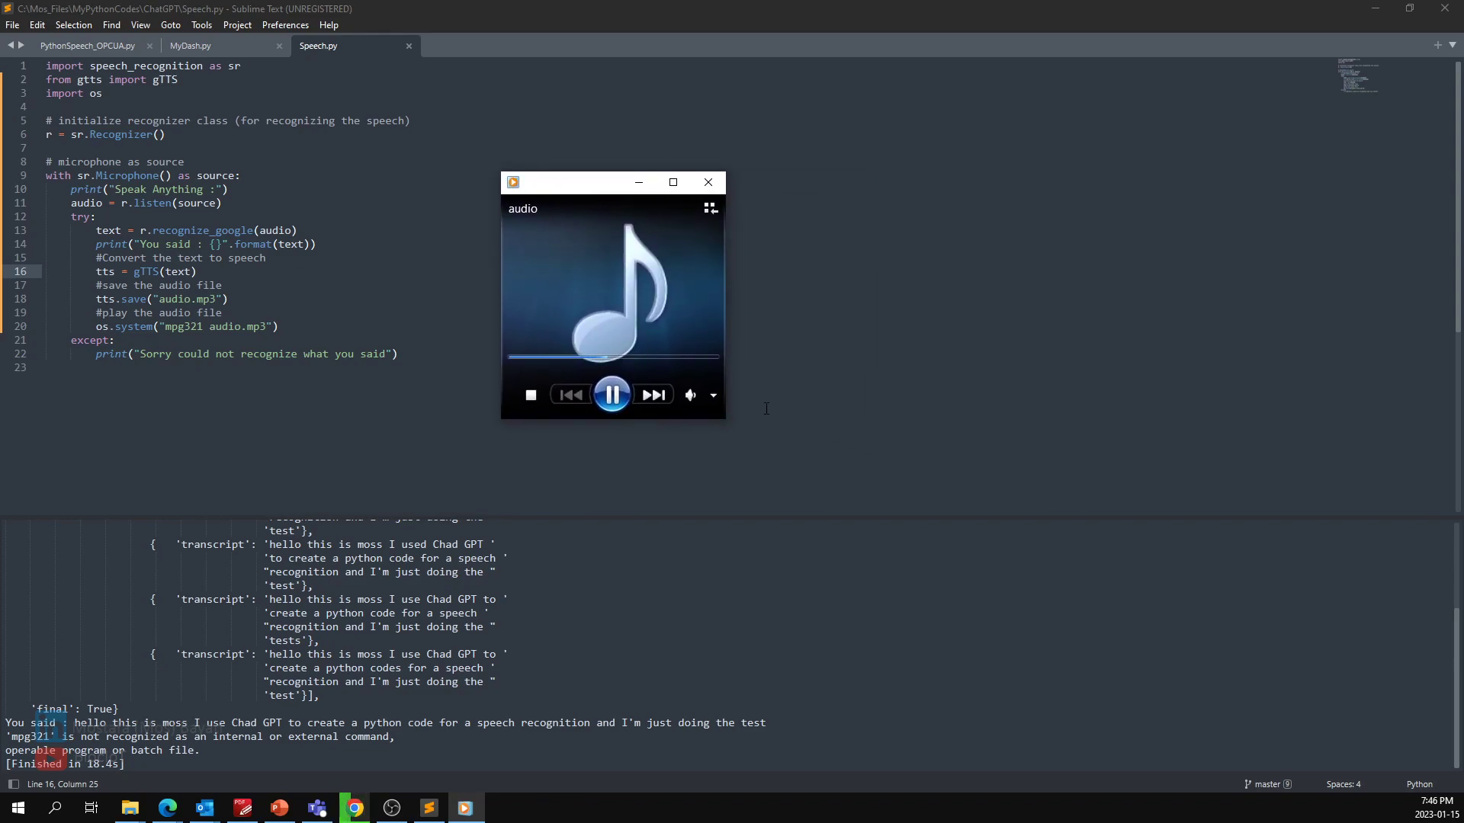
drag(723, 421, 1012, 659)
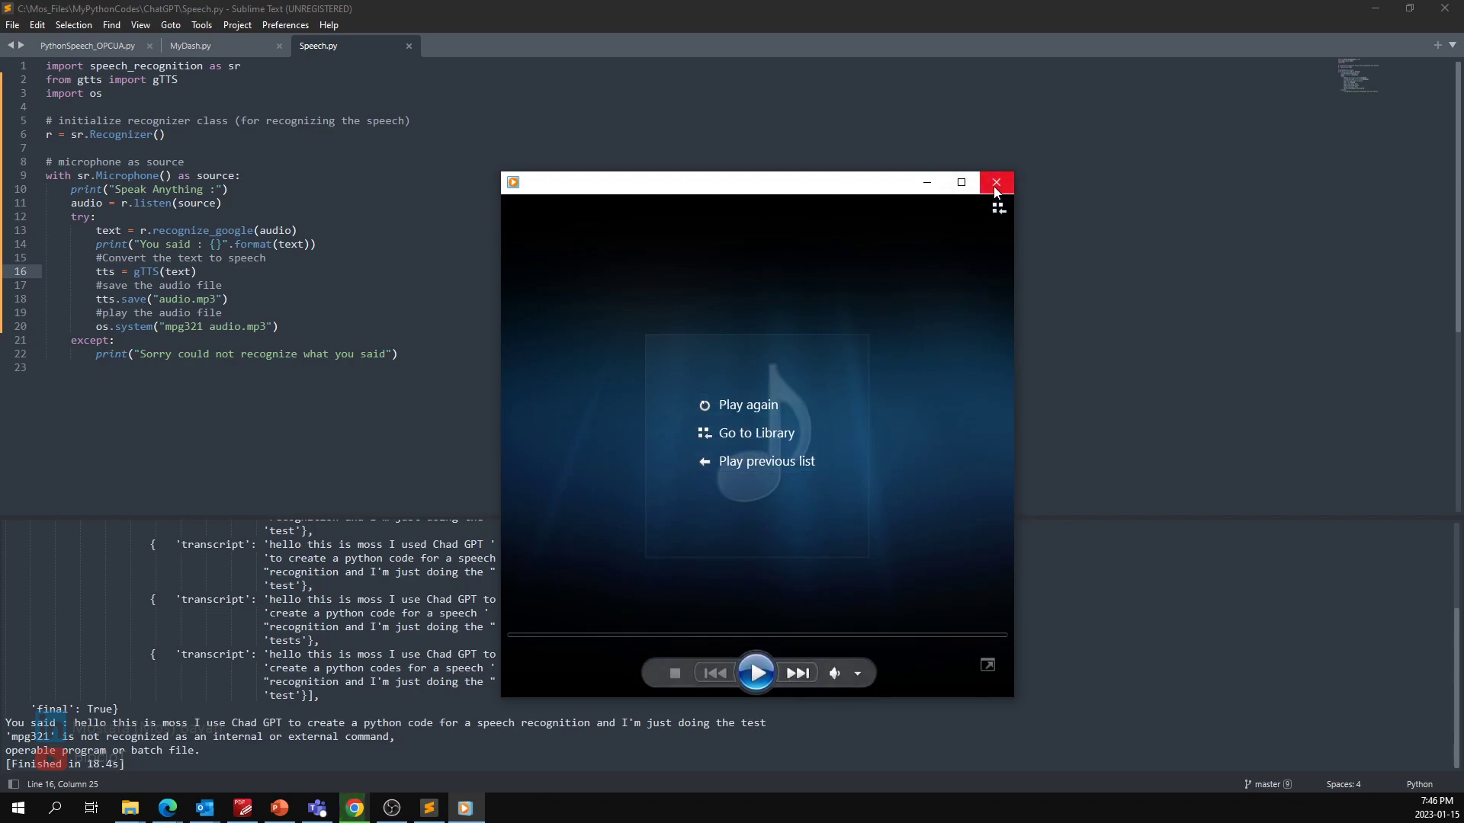
click(994, 181)
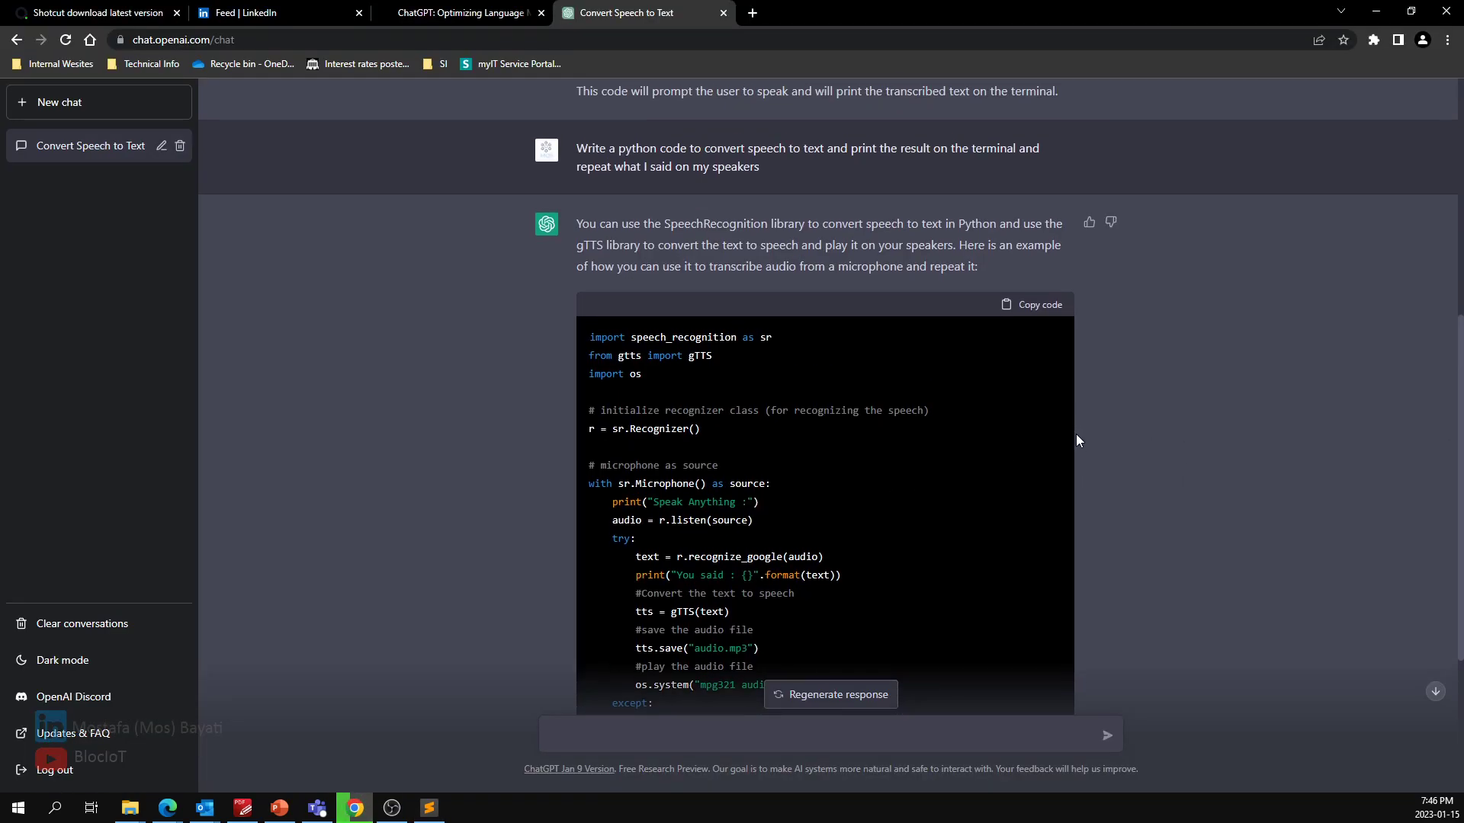
- Scroll the gTTS answer down to its note about installing mpg321 for playback
scroll(down, 3)
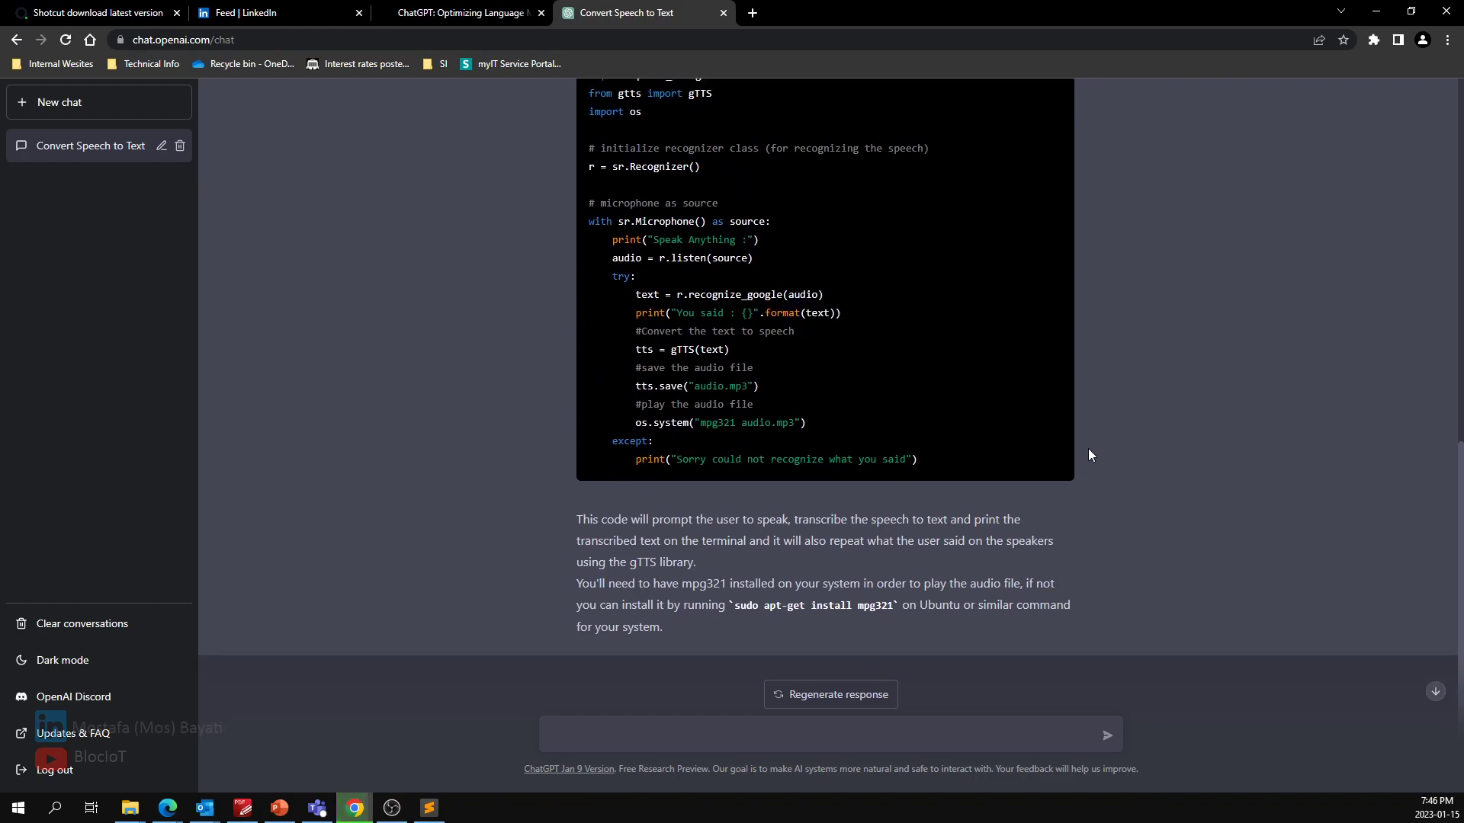